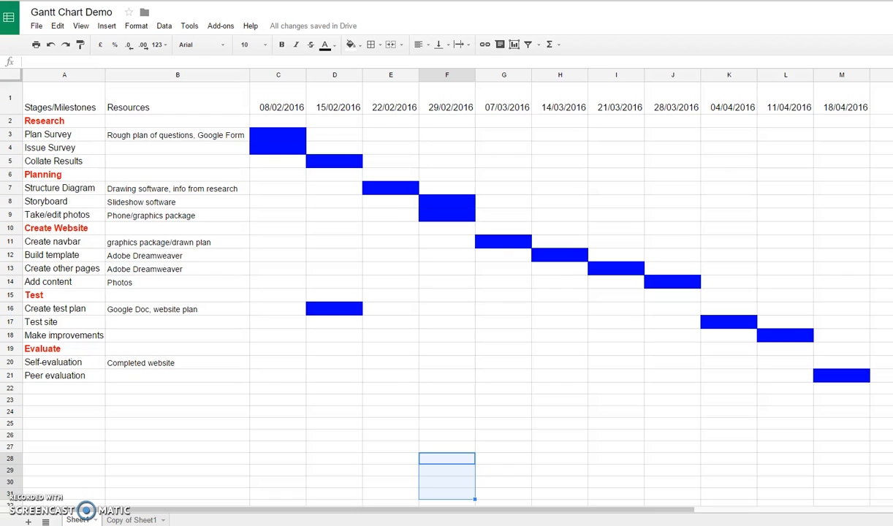
mouse_move(29, 510)
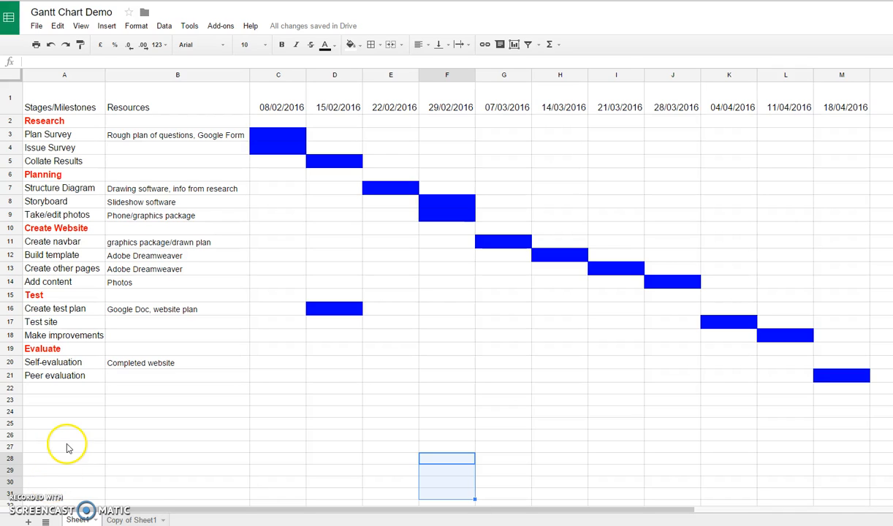
mouse_move(79, 441)
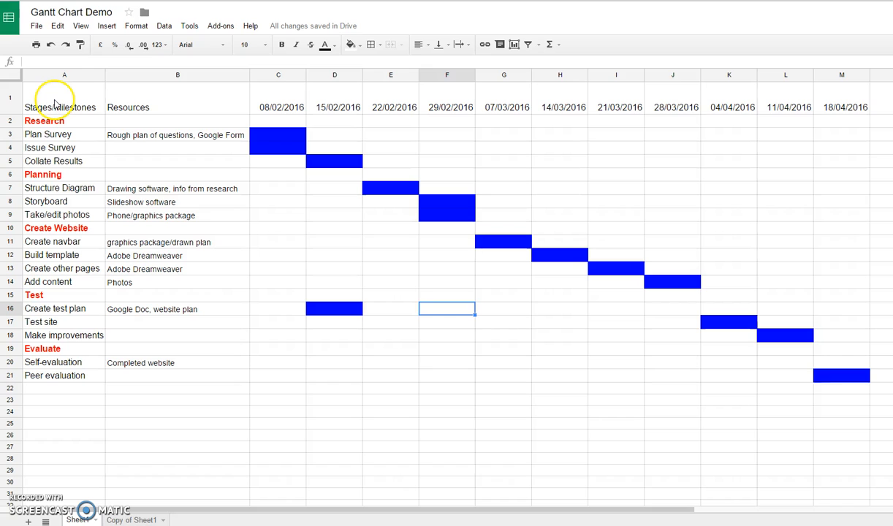
Open the 'Copy of Sheet1' tab listing stages and resources, and select C1
left_click(64, 107)
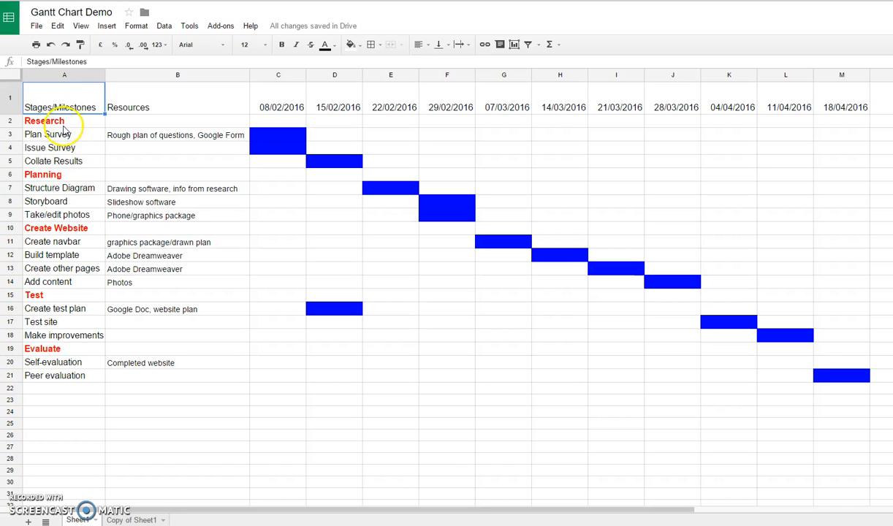
mouse_move(46, 201)
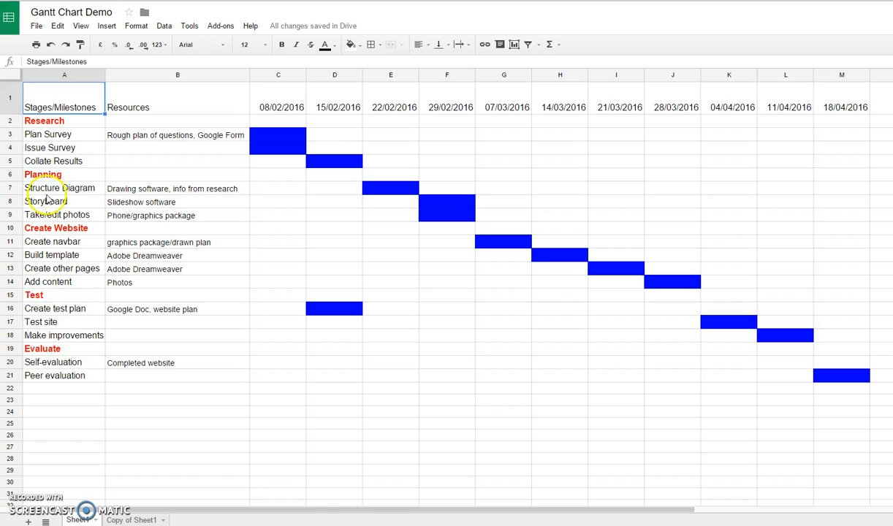
left_click(177, 98)
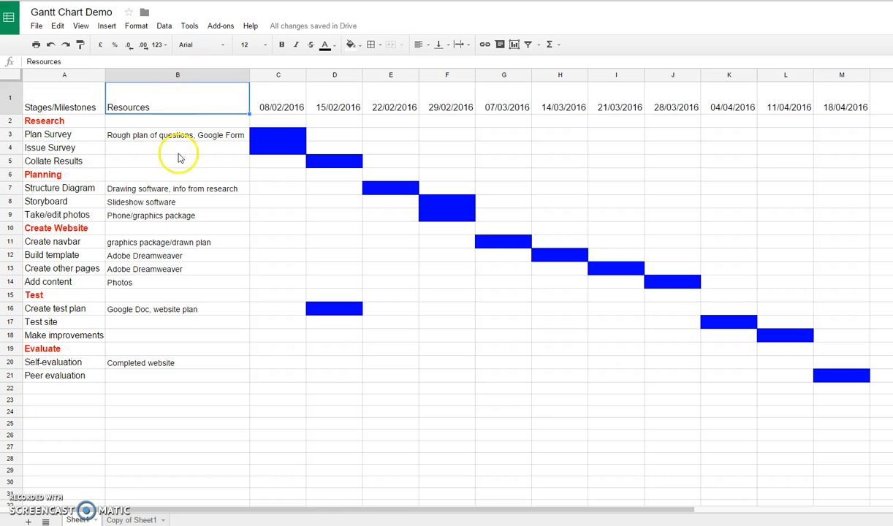
mouse_move(188, 142)
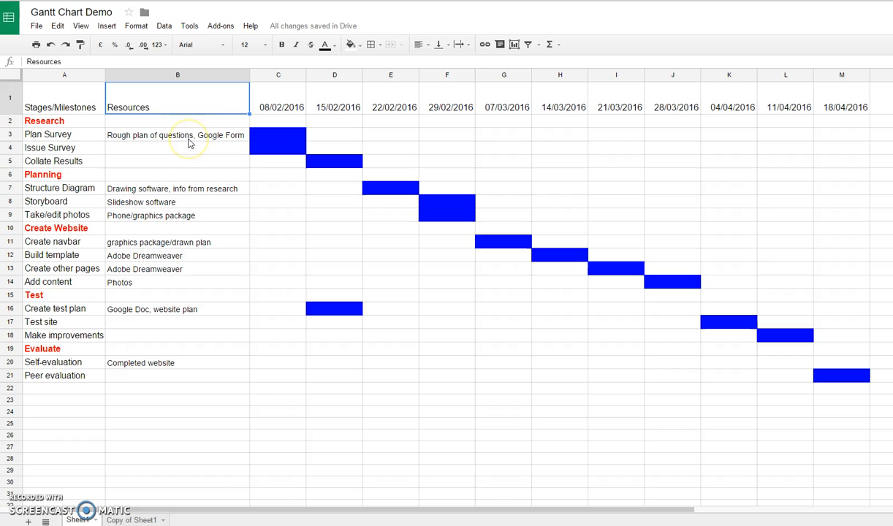
mouse_move(76, 116)
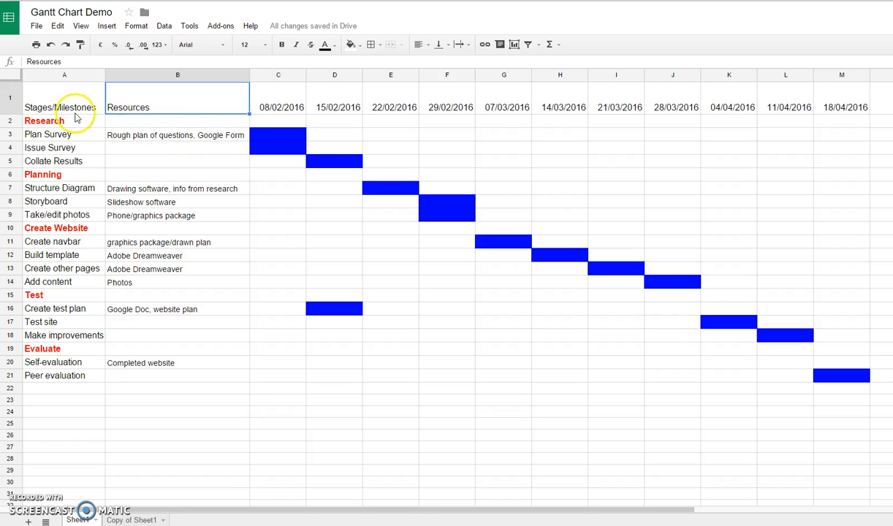
mouse_move(271, 109)
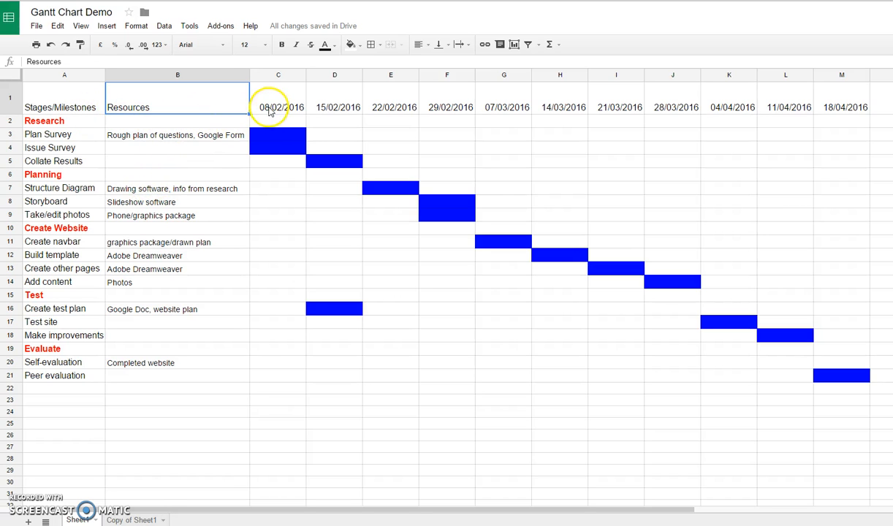
left_click(446, 106)
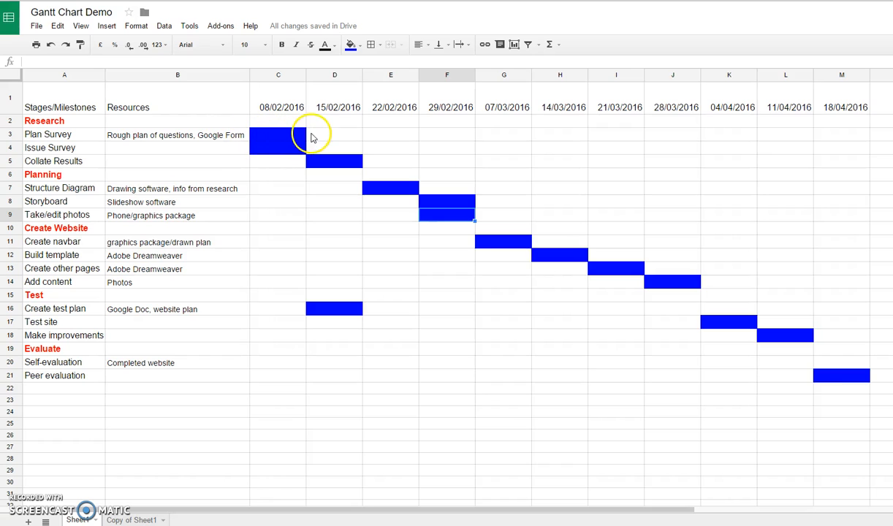
mouse_move(323, 164)
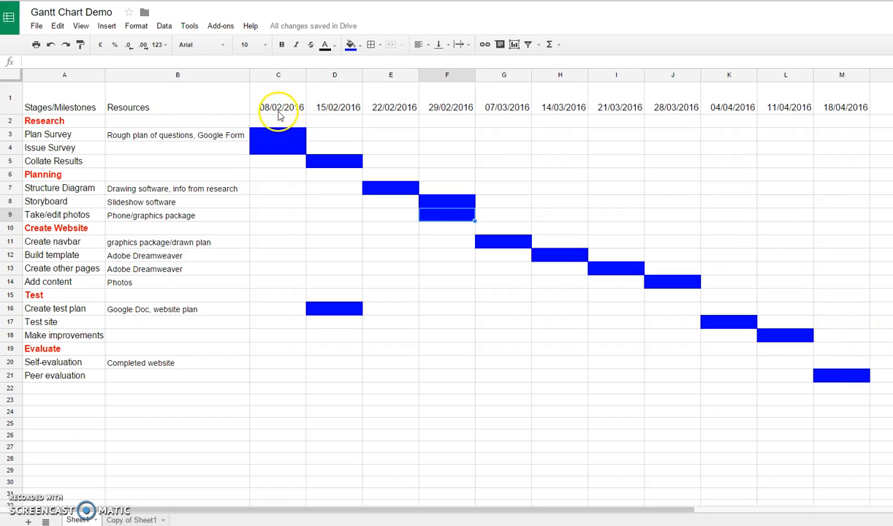
mouse_move(841, 116)
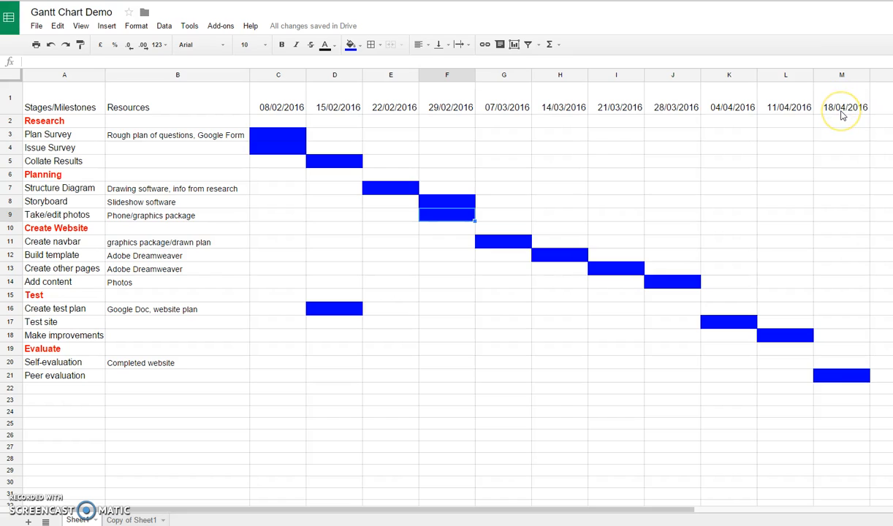
mouse_move(842, 111)
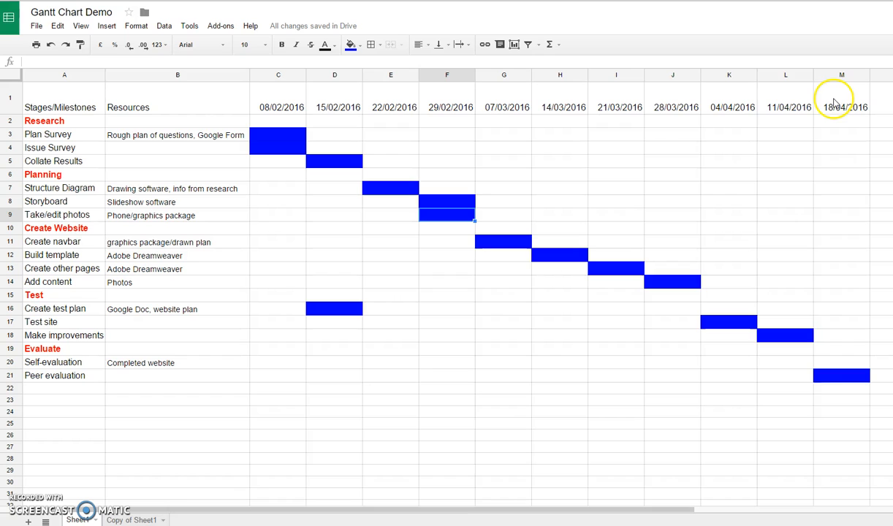
mouse_move(514, 246)
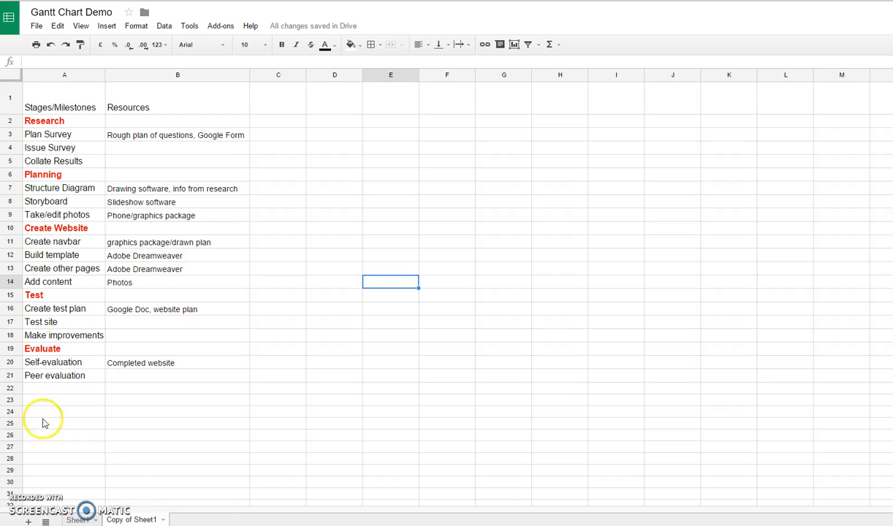
mouse_move(43, 109)
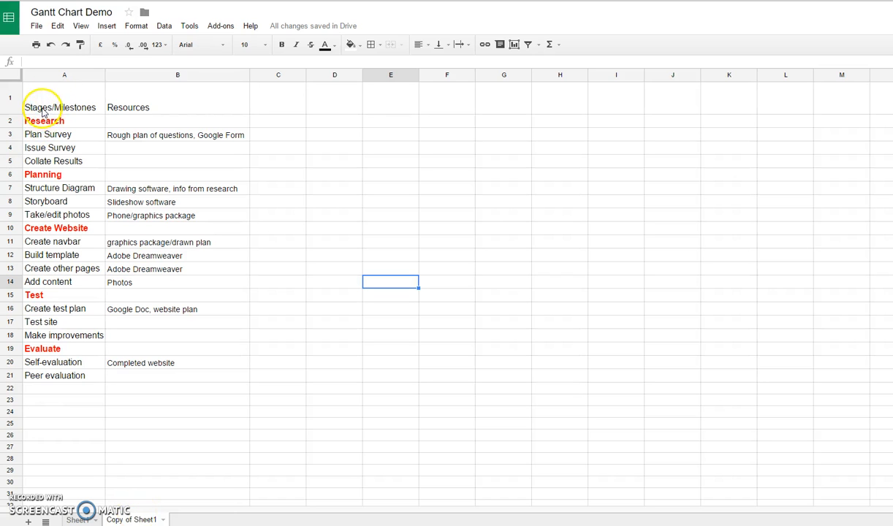
mouse_move(43, 207)
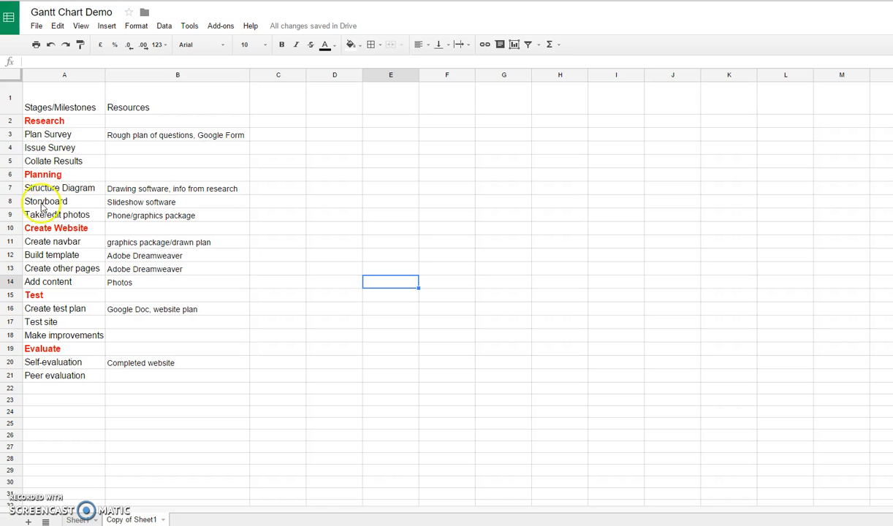
mouse_move(34, 296)
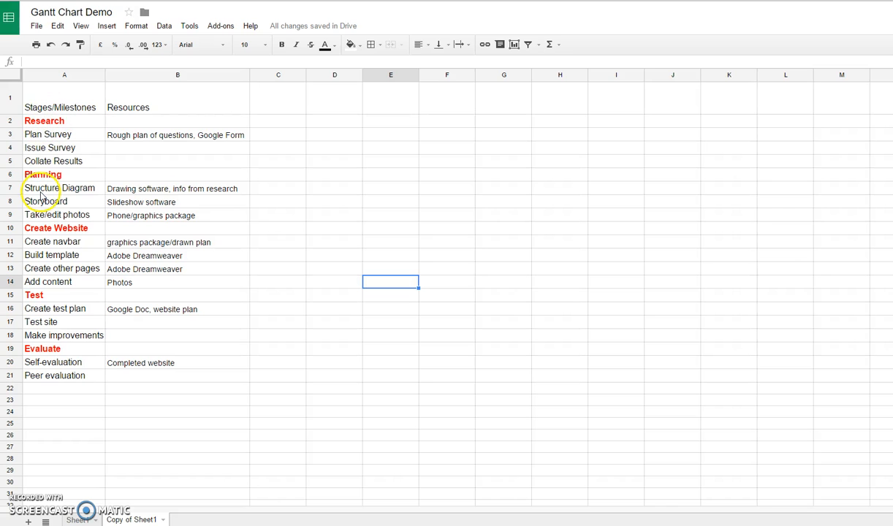
mouse_move(48, 335)
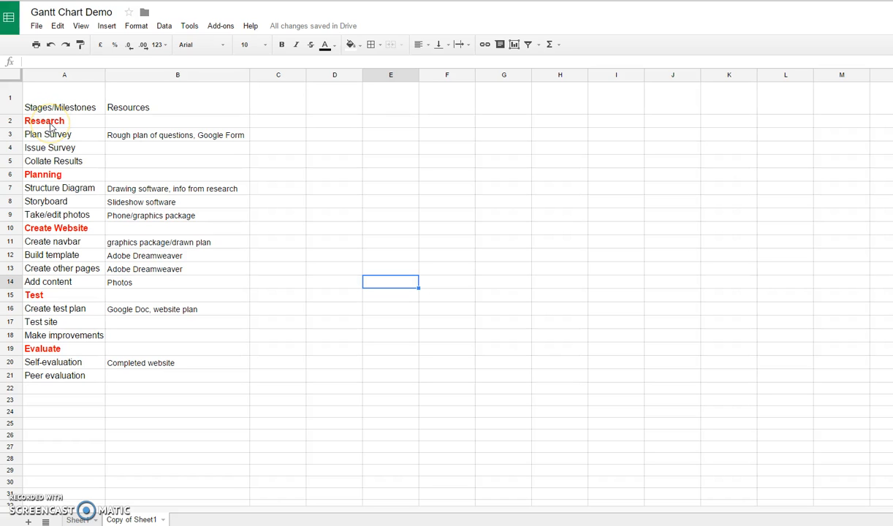
mouse_move(62, 300)
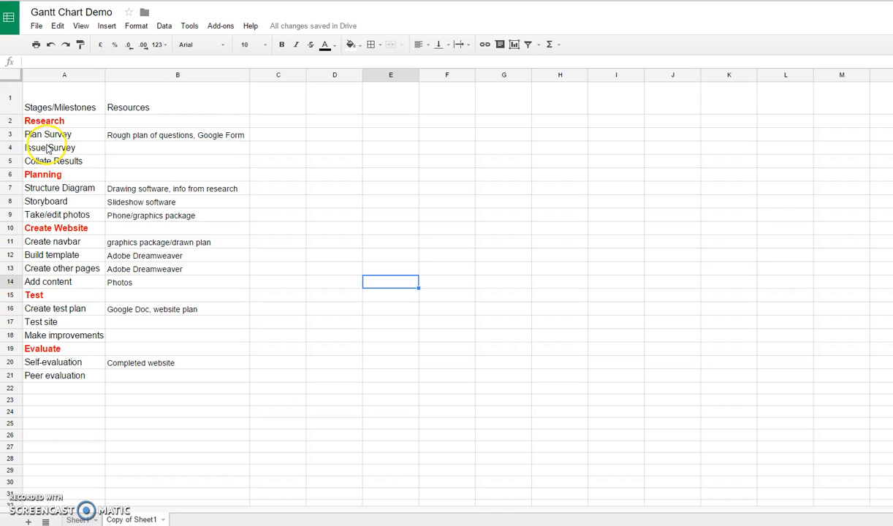
mouse_move(114, 376)
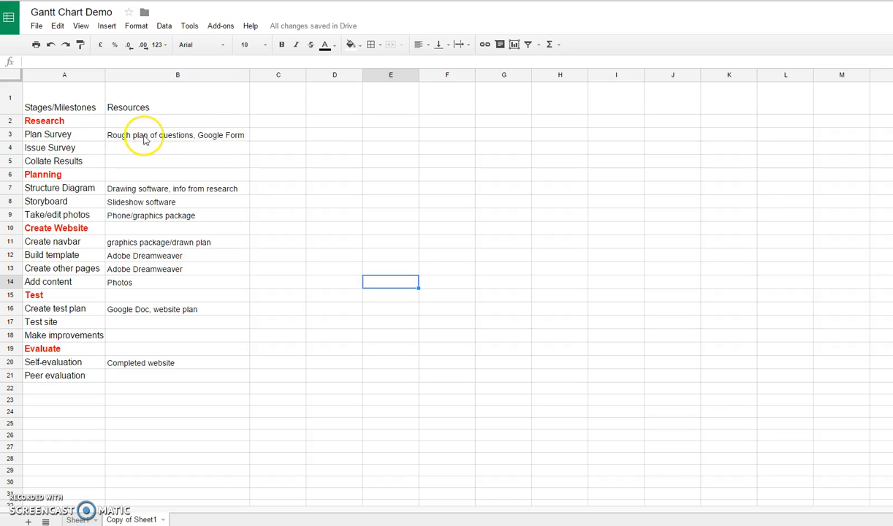
mouse_move(154, 382)
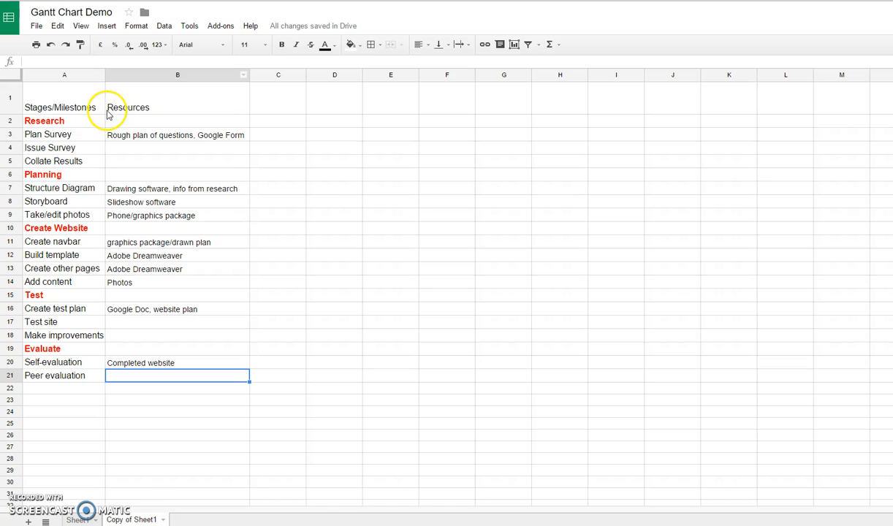
mouse_move(144, 79)
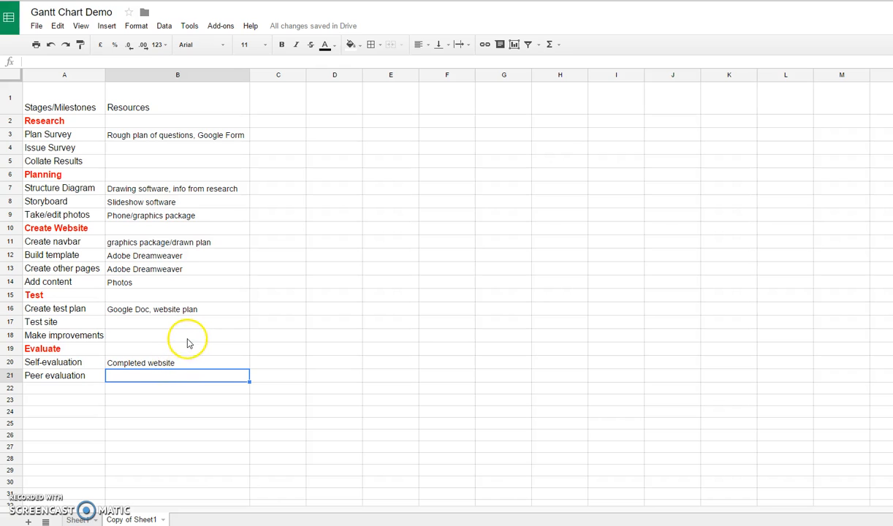
mouse_move(196, 276)
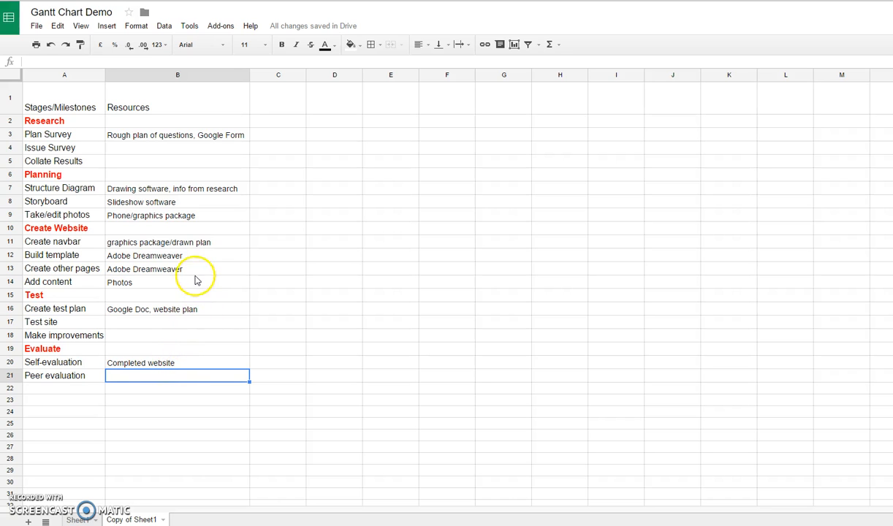
mouse_move(127, 118)
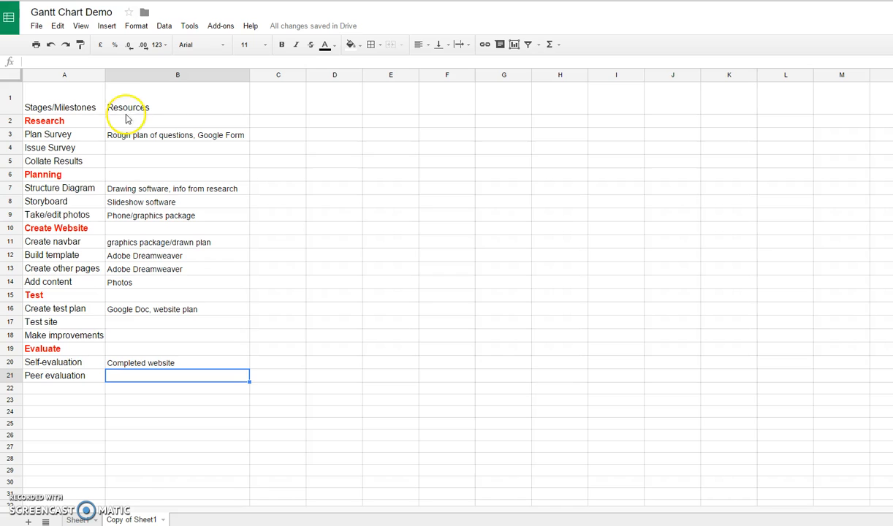
mouse_move(168, 282)
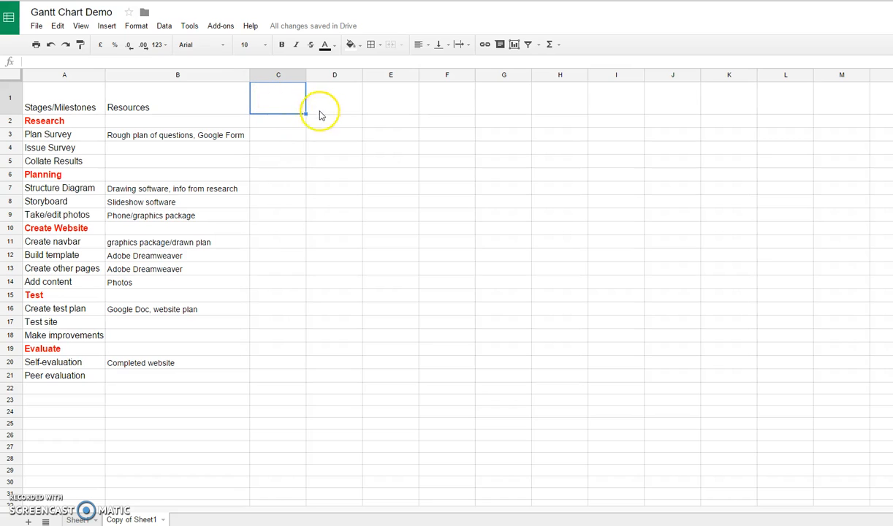
mouse_move(314, 108)
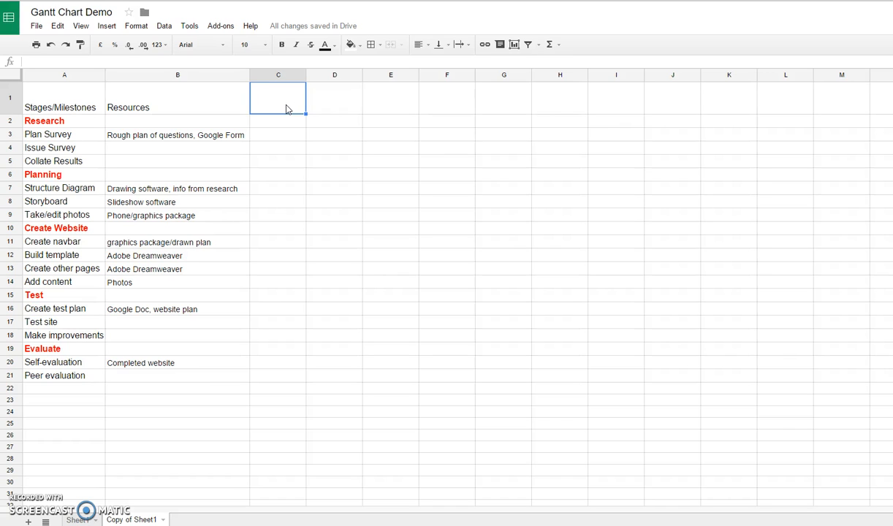
Enter 8/2 in C1 so it reads 08/02/2016, then check the value
type("8")
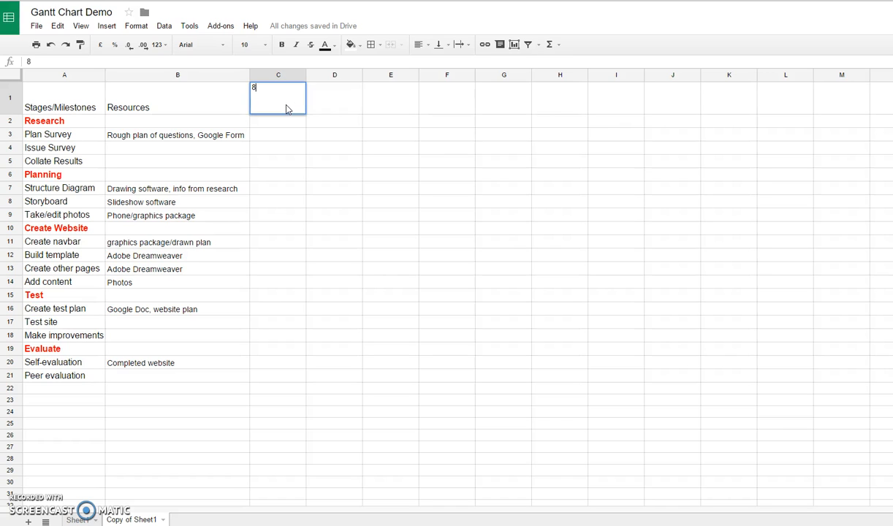
type("/2/")
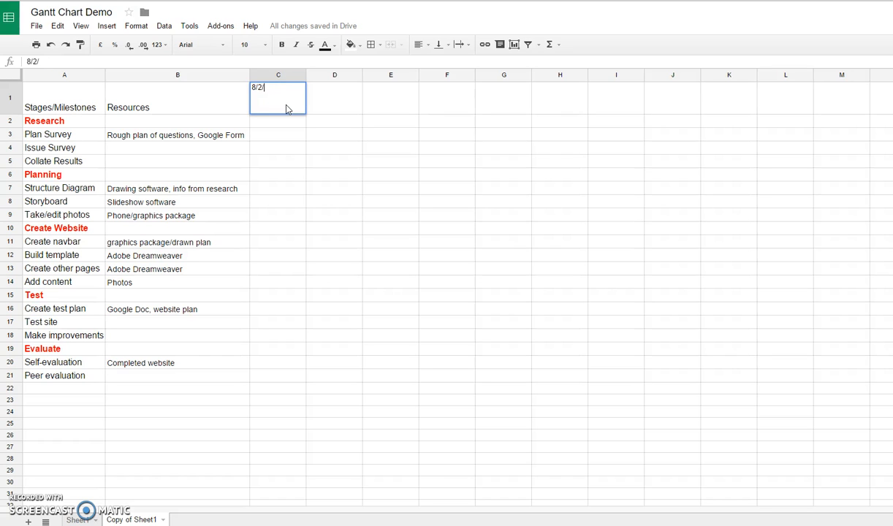
key("Enter")
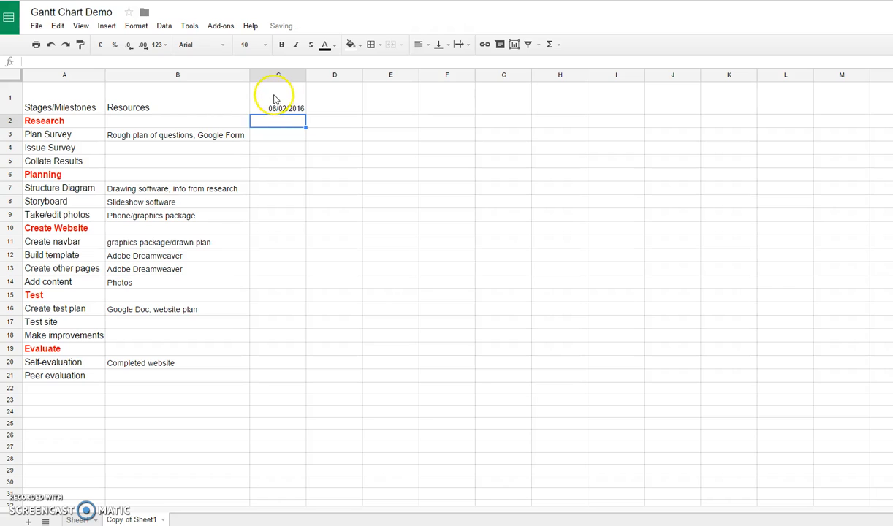
left_click(278, 108)
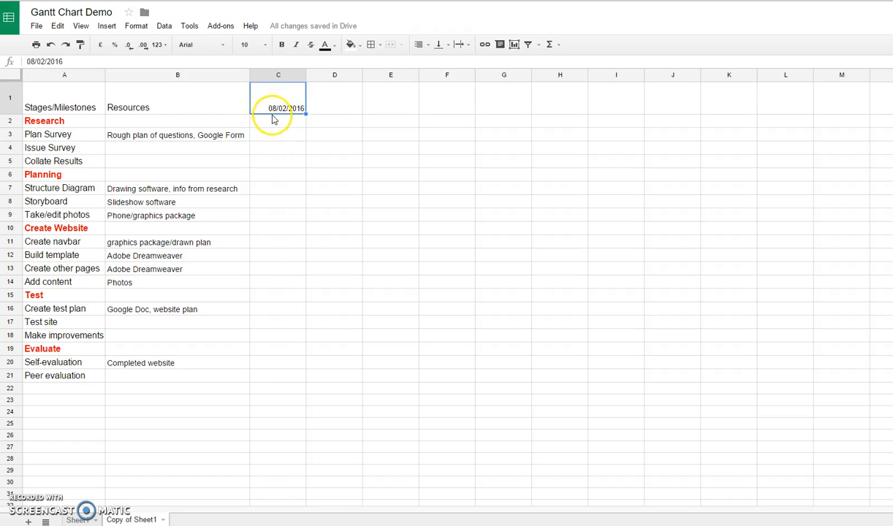
mouse_move(272, 104)
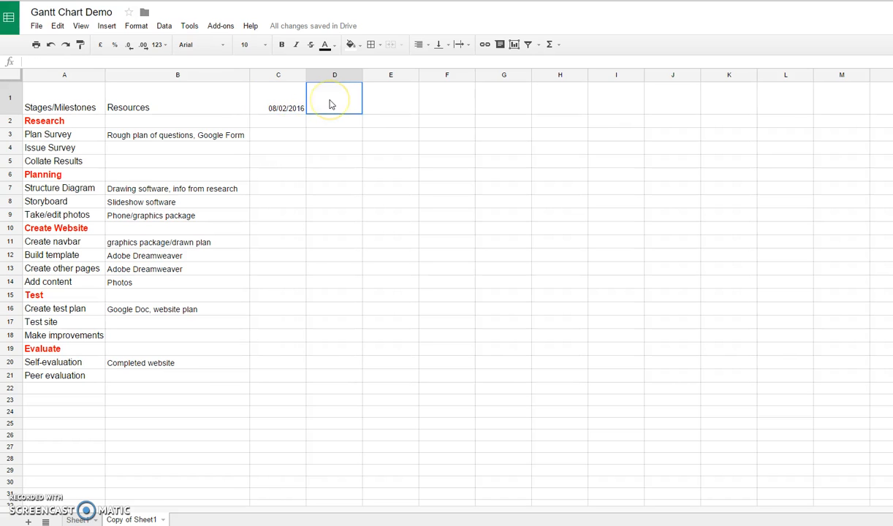
Enter =C1+7 in D1 and fill it right to M1, ending at 18/04/2016
type("=C1+7")
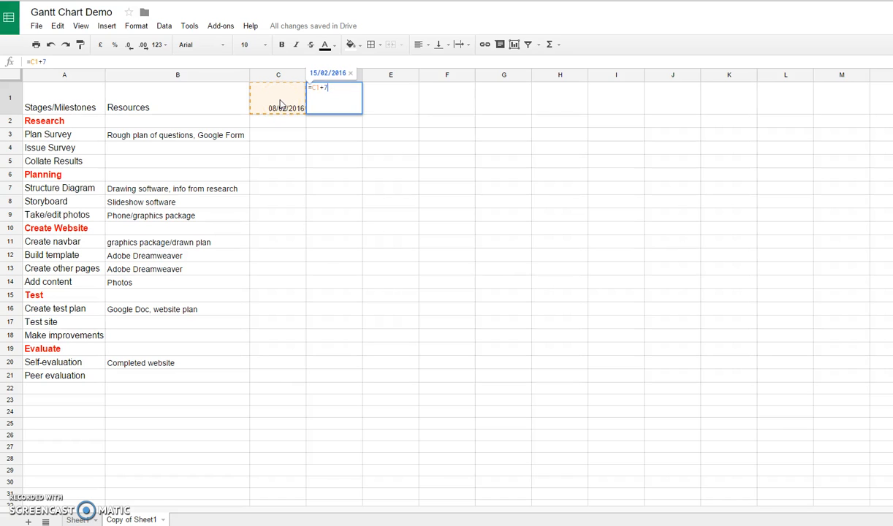
key("Enter")
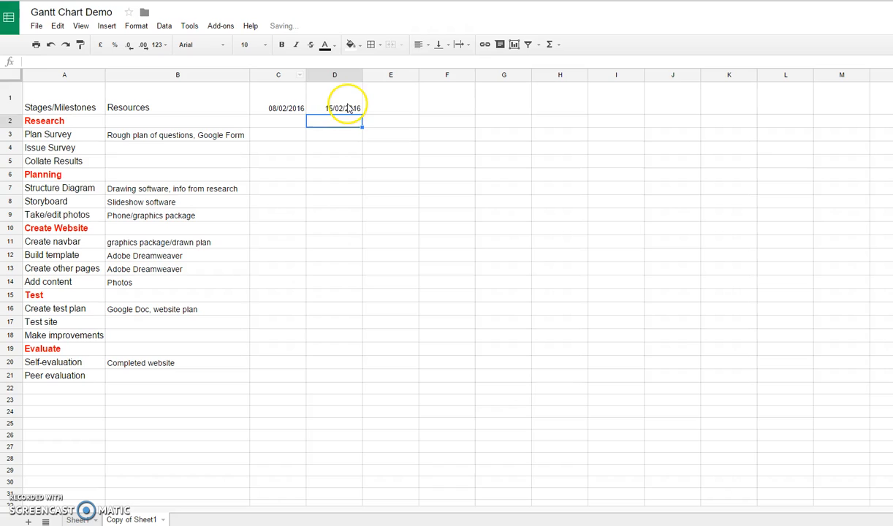
left_click(335, 108)
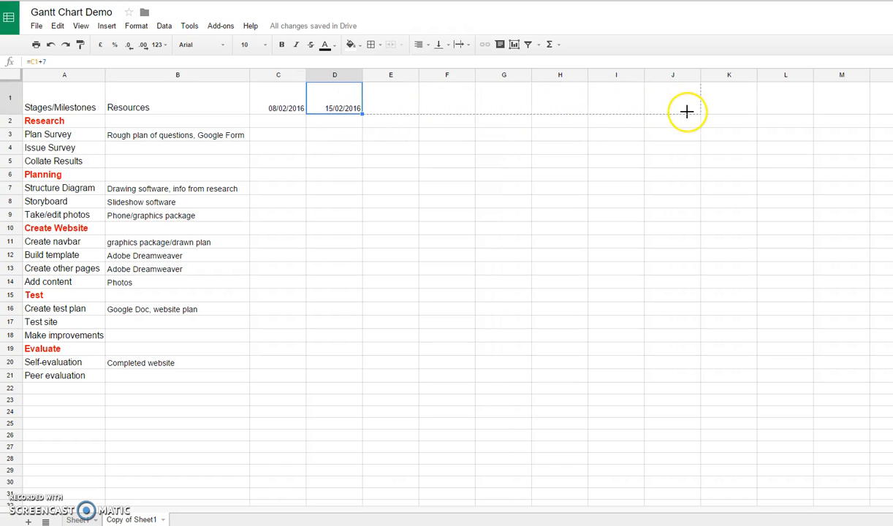
mouse_move(853, 105)
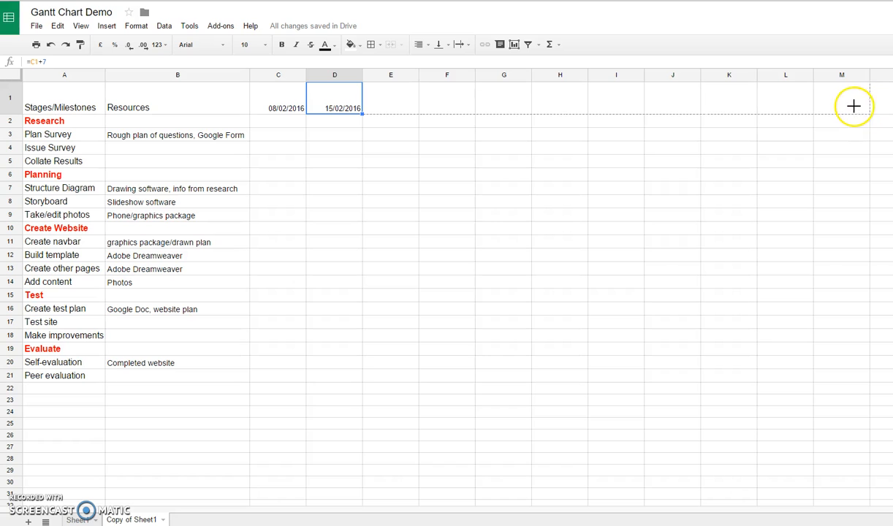
left_click_drag(334, 97, 841, 97)
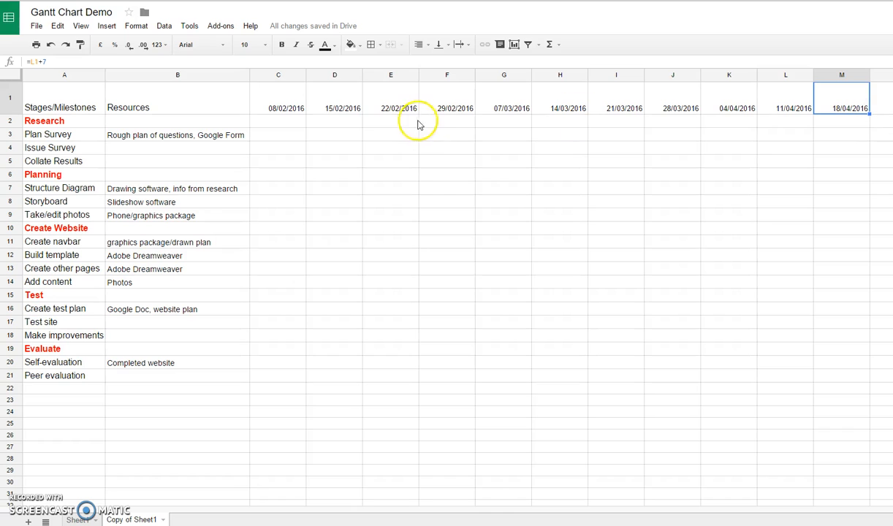
left_click(334, 107)
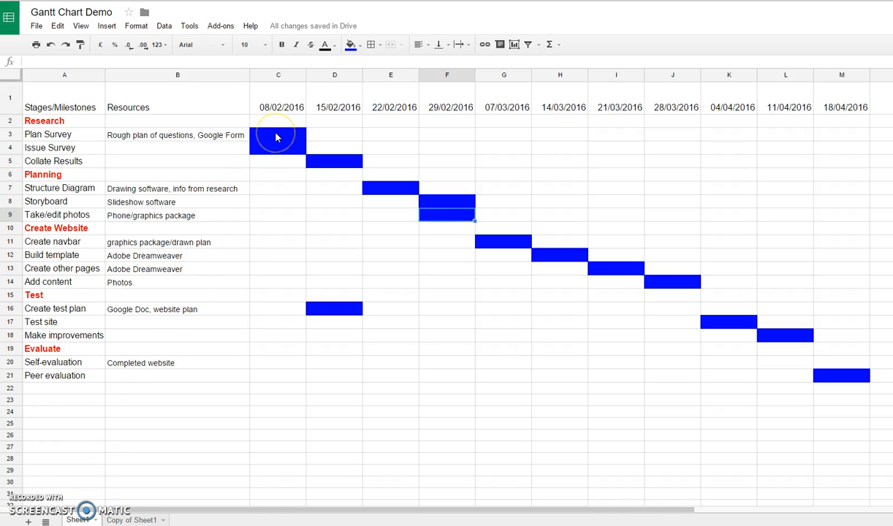
mouse_move(420, 179)
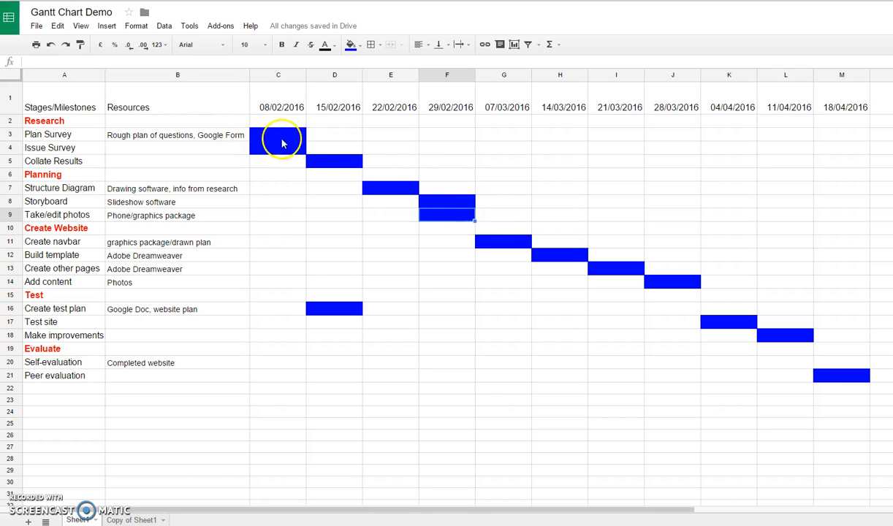
mouse_move(787, 345)
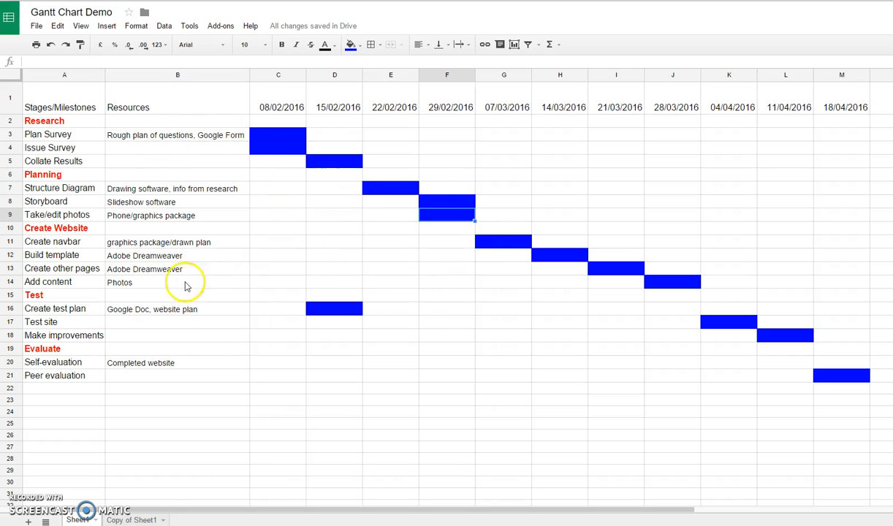
mouse_move(480, 246)
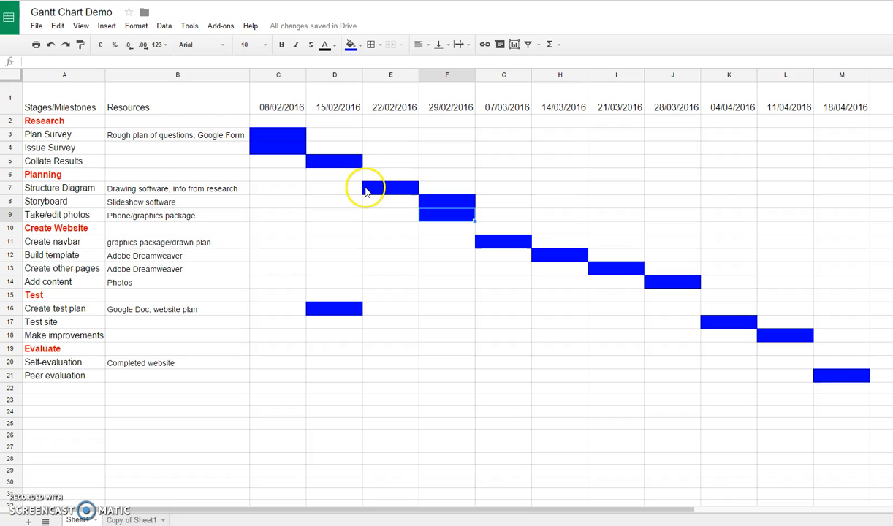
mouse_move(361, 207)
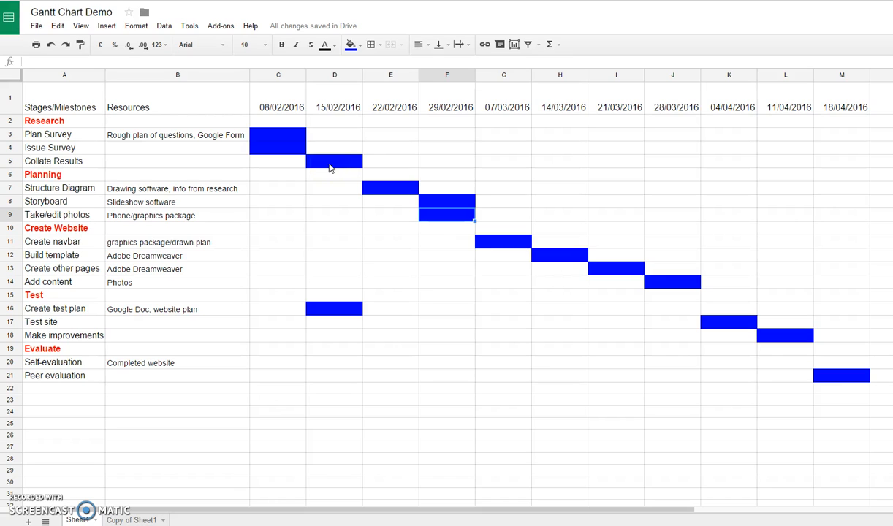
mouse_move(330, 168)
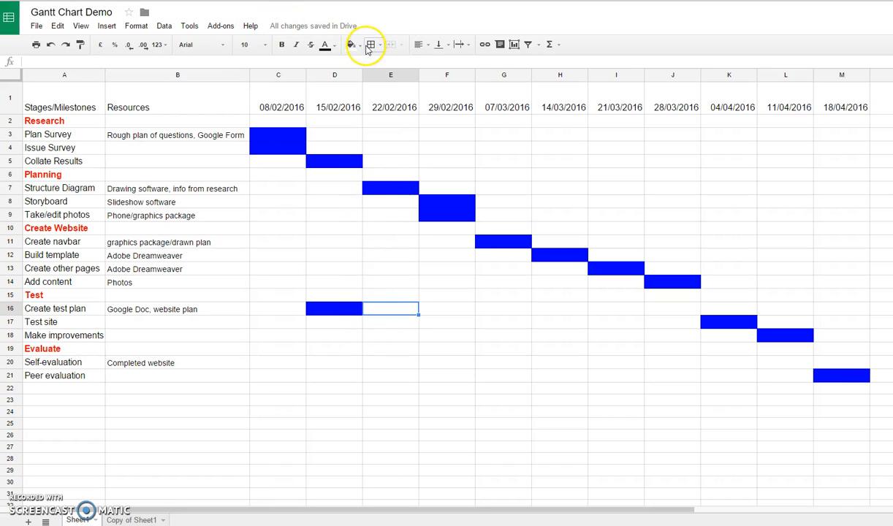
Fill E16 blue and clear D16's fill to move Create test plan's bar
left_click(351, 45)
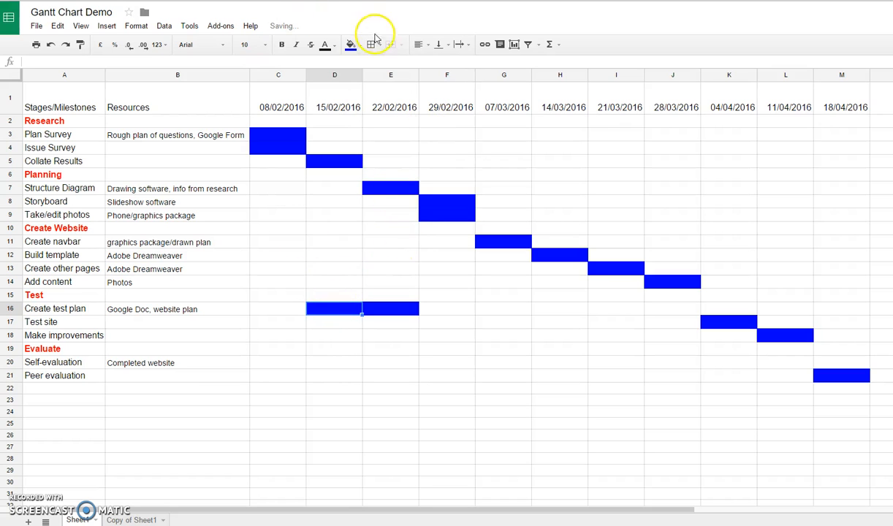
left_click(351, 45)
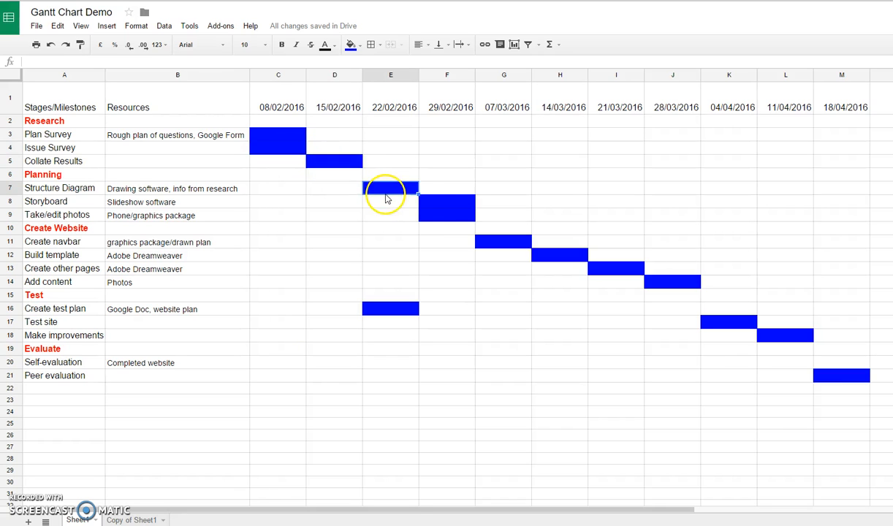
mouse_move(444, 227)
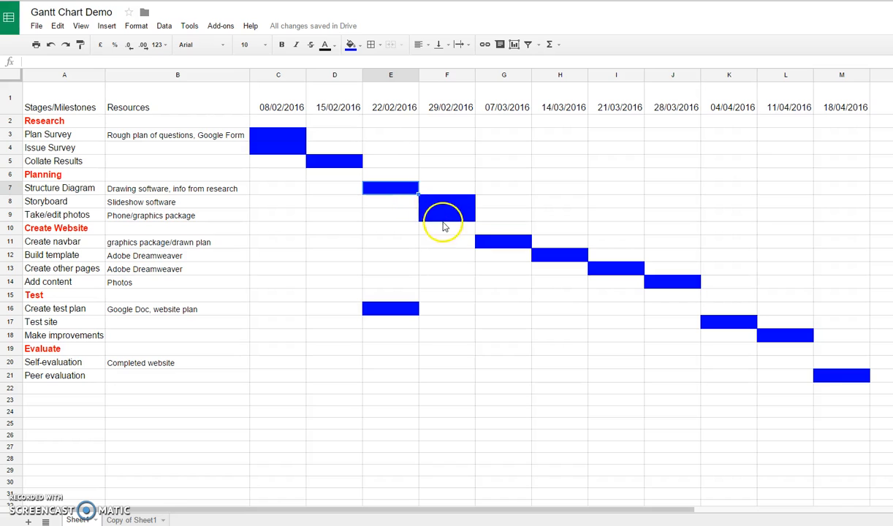
left_click(435, 212)
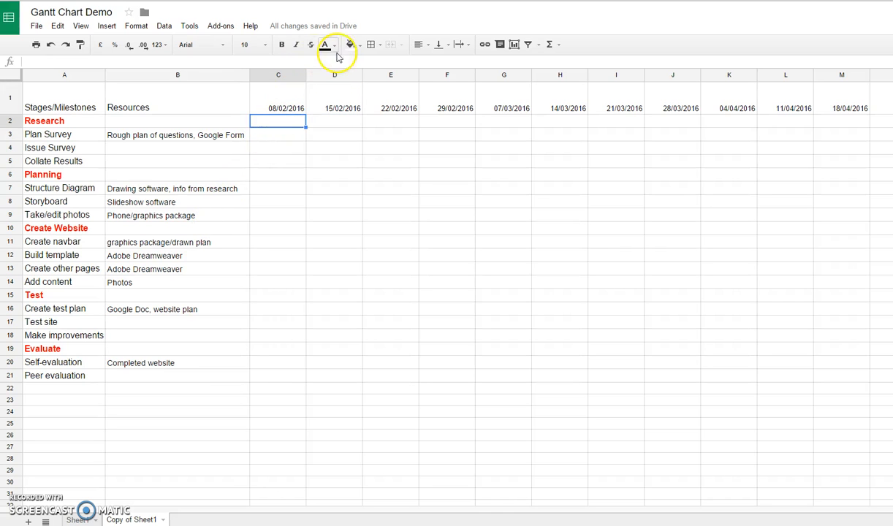
Fill orange one-week bars for Plan Survey, Issue Survey and Collate Results
left_click(358, 44)
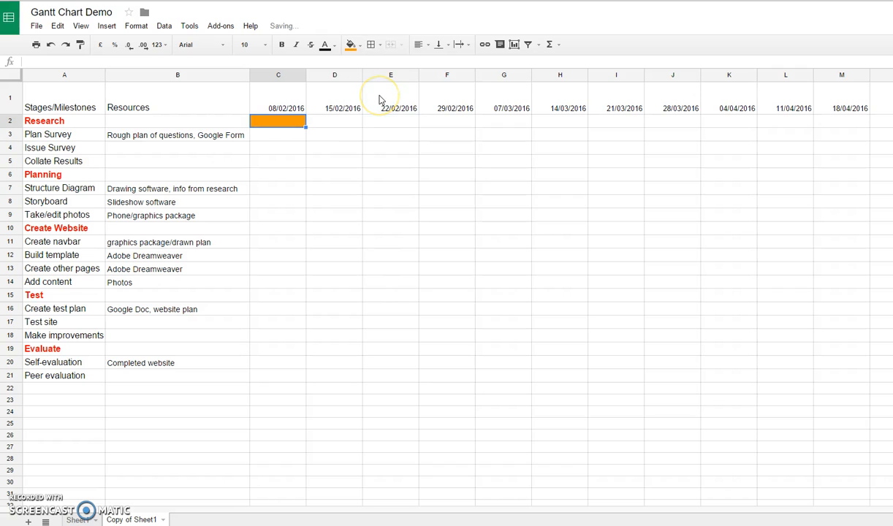
left_click(352, 44)
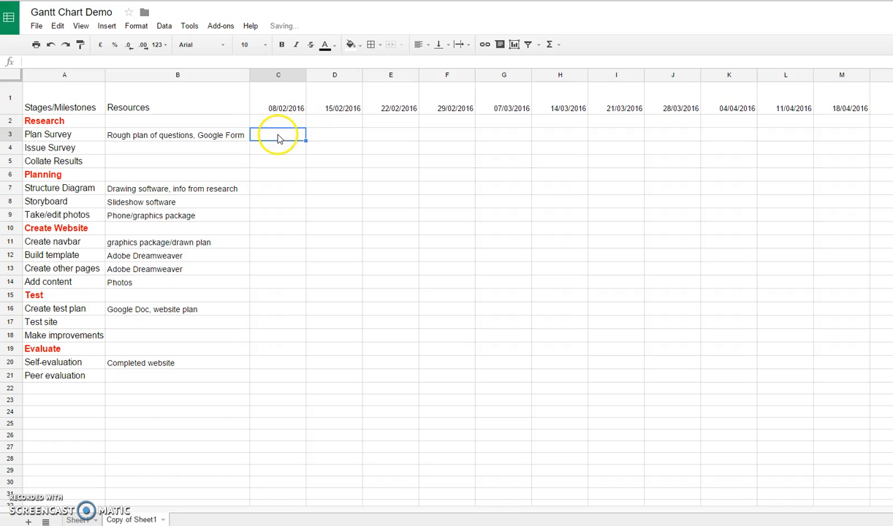
left_click(354, 44)
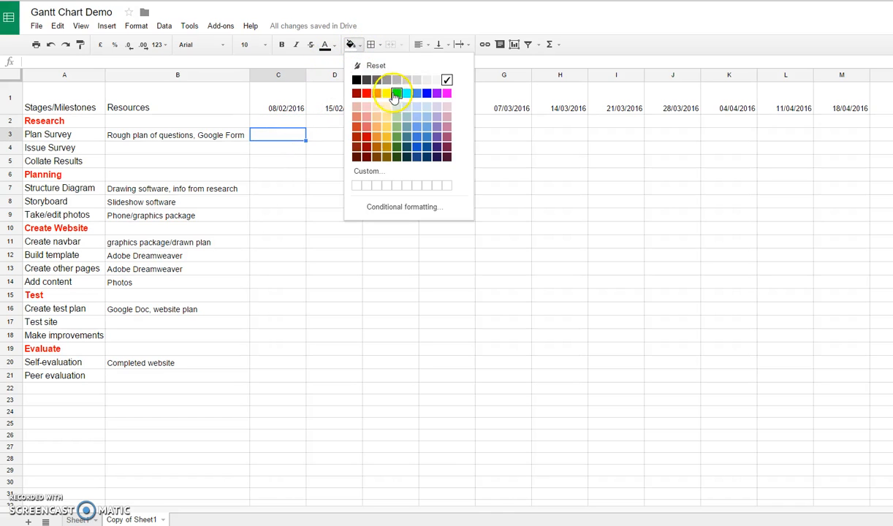
left_click(395, 90)
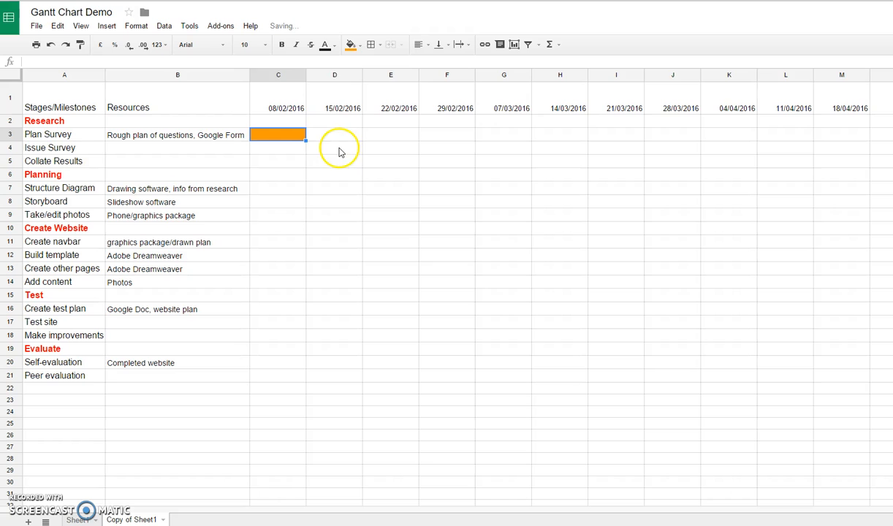
left_click(352, 44)
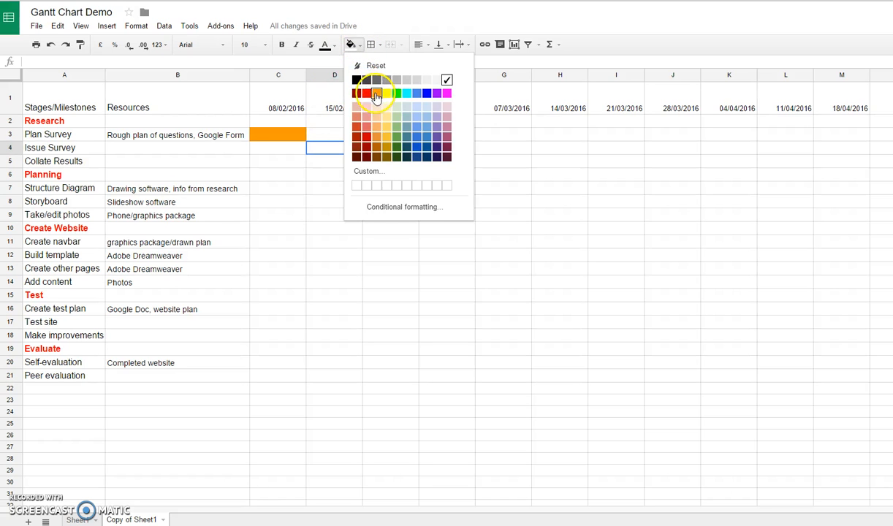
left_click(373, 92)
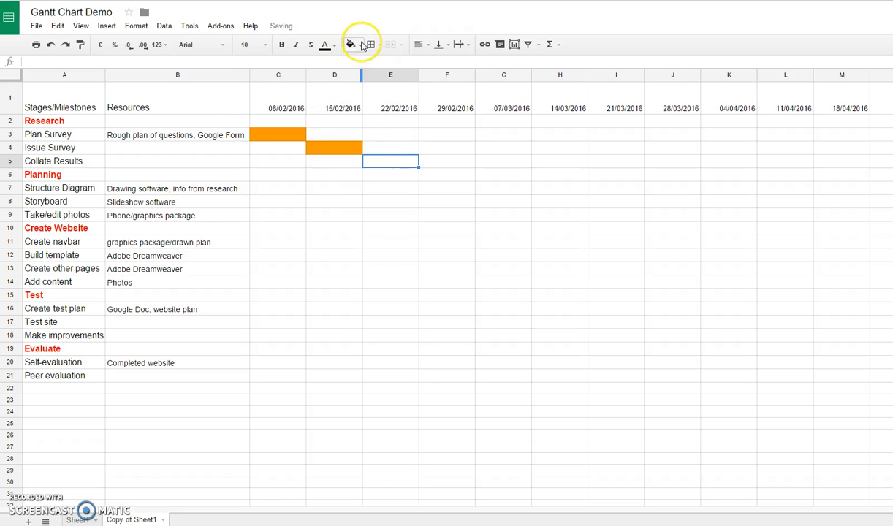
left_click(351, 44)
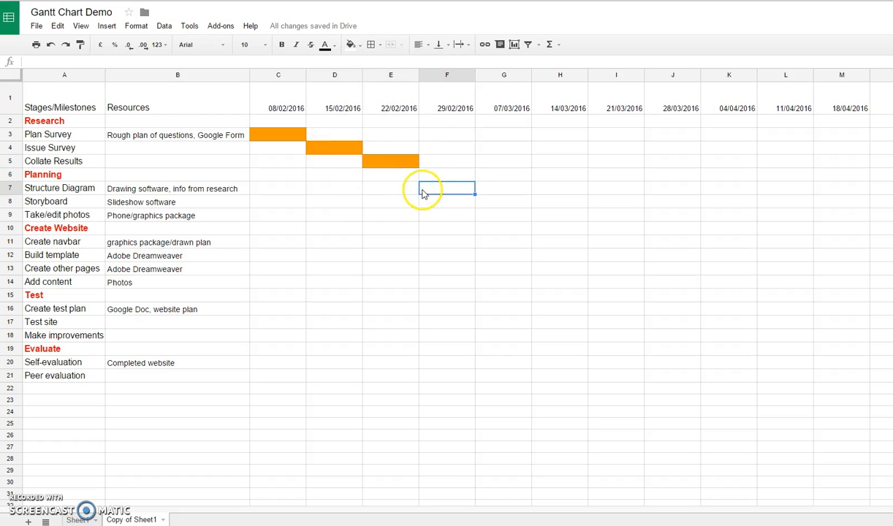
left_click(353, 45)
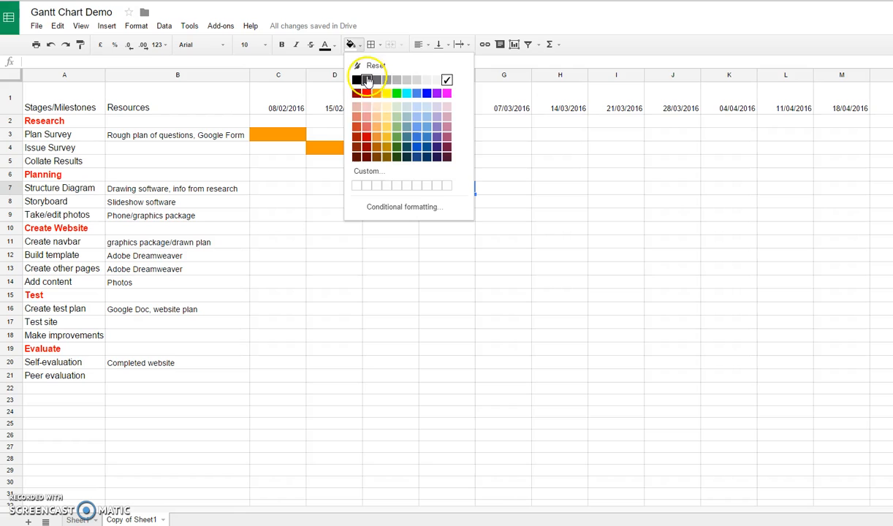
Colour G8 (Storyboard) and H9 (Take/edit photos) orange
left_click(366, 77)
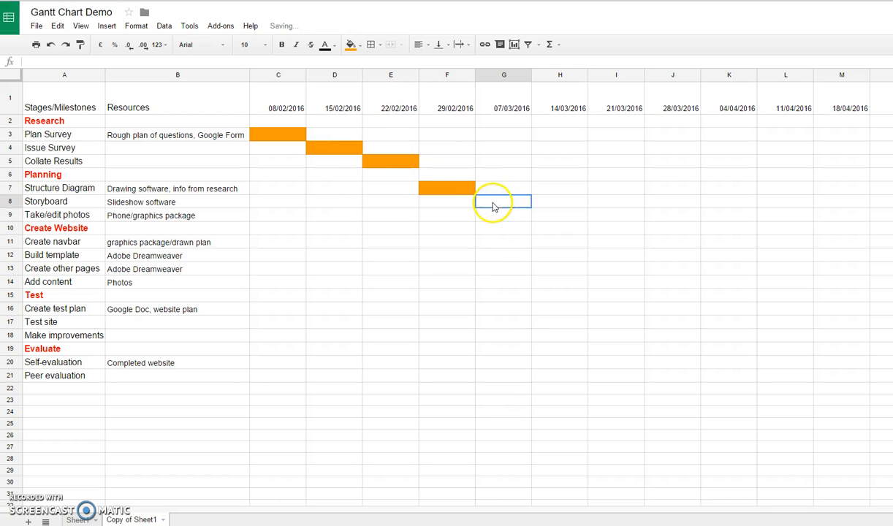
left_click(354, 45)
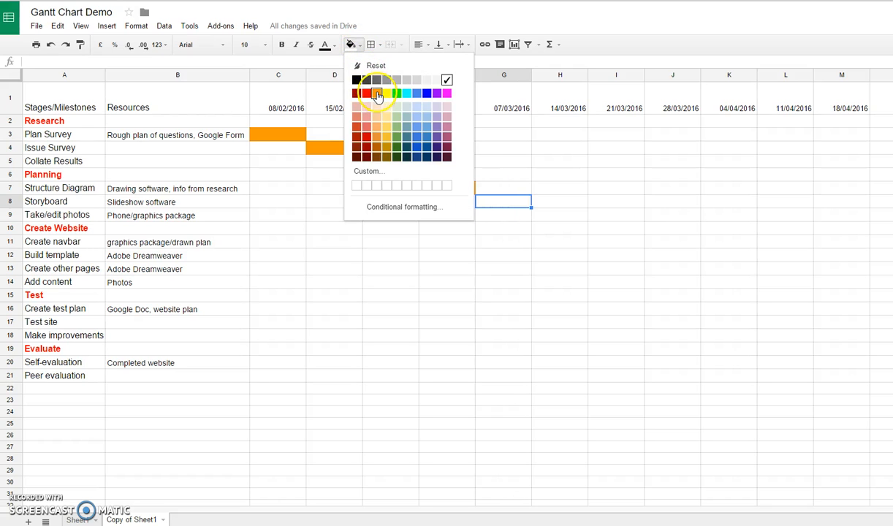
left_click(377, 94)
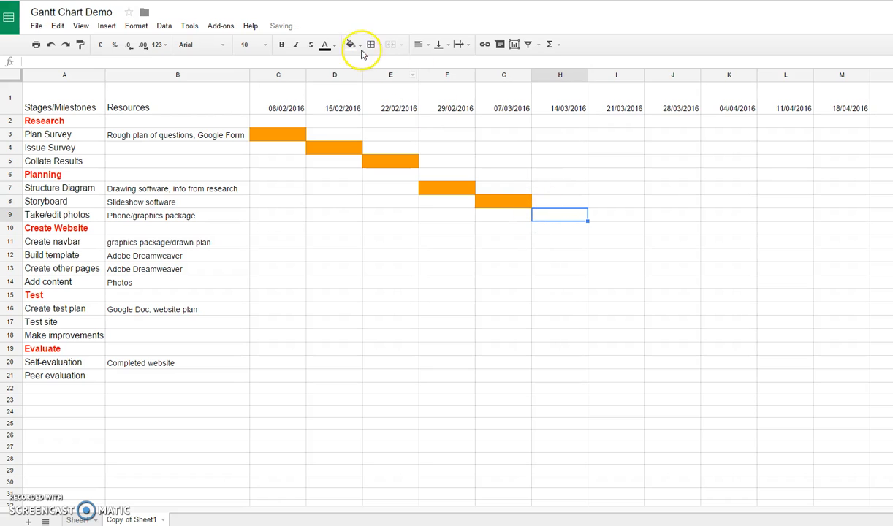
left_click(351, 45)
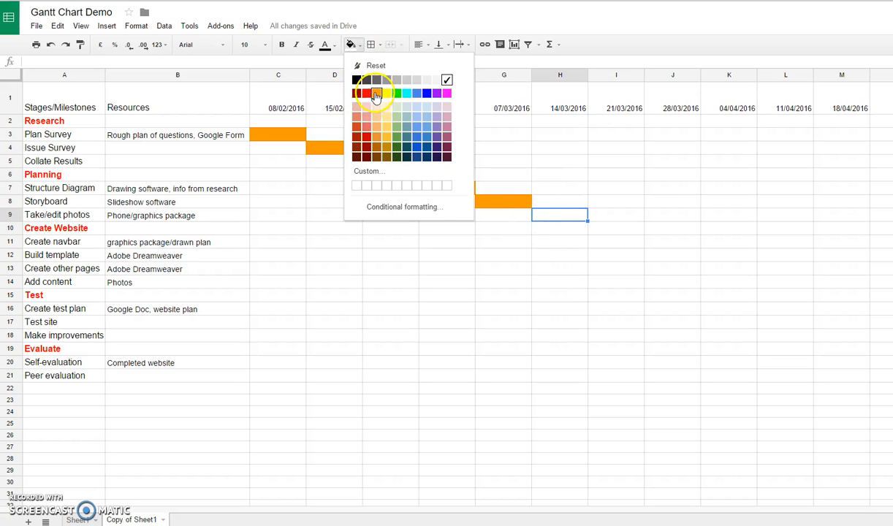
left_click(377, 92)
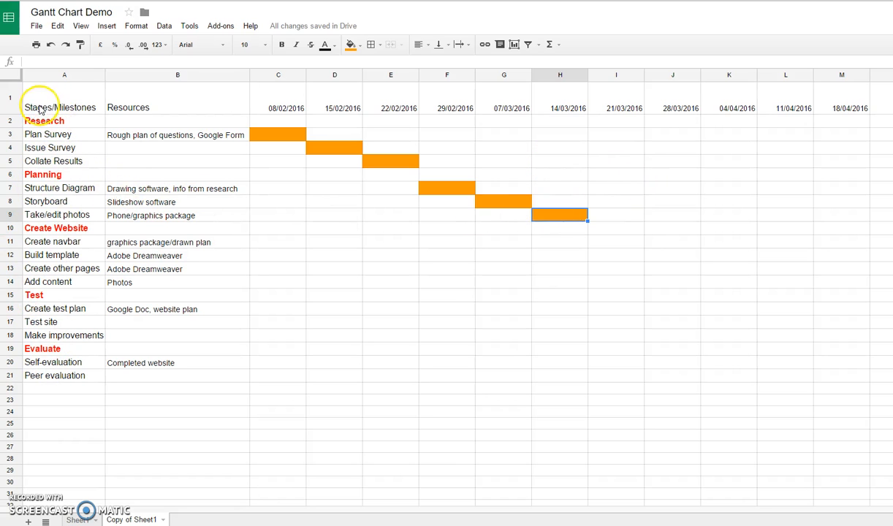
mouse_move(37, 255)
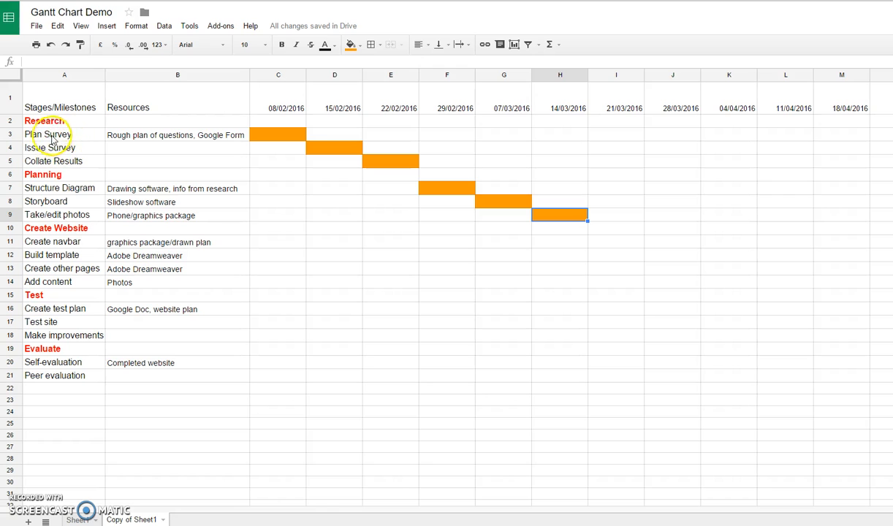
mouse_move(73, 241)
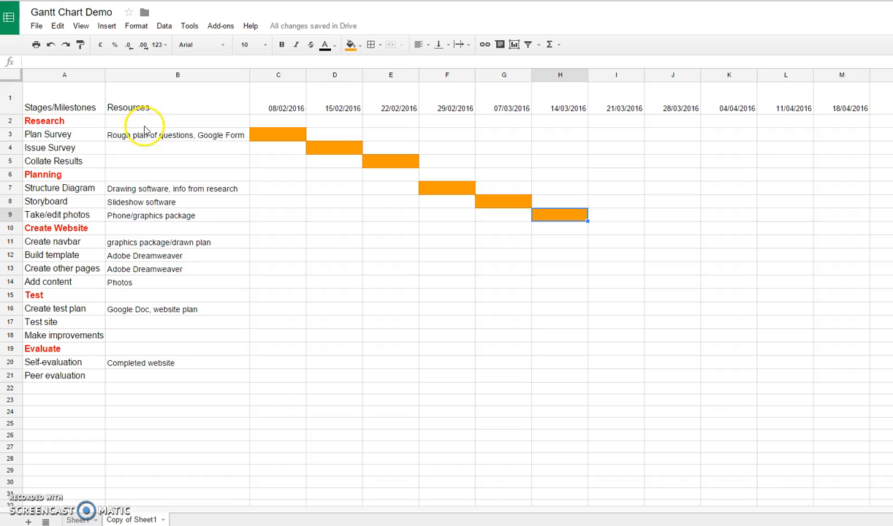
mouse_move(177, 144)
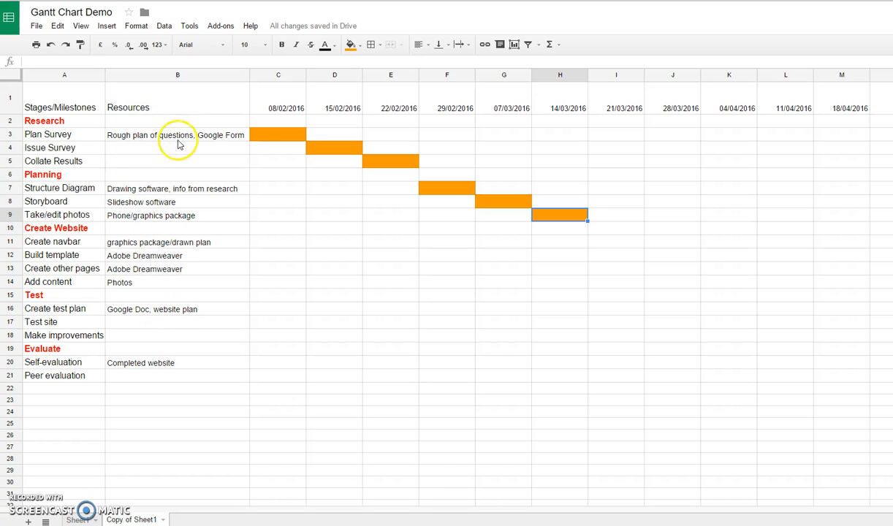
mouse_move(128, 140)
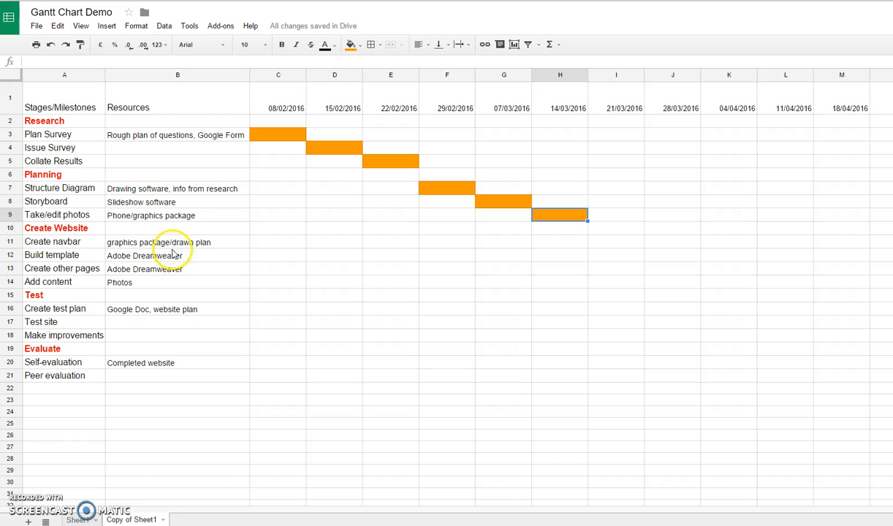
mouse_move(179, 224)
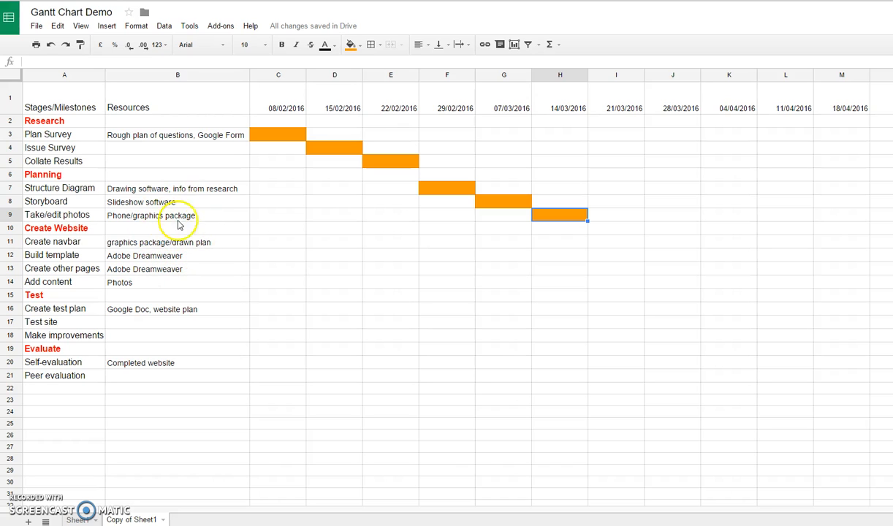
mouse_move(601, 246)
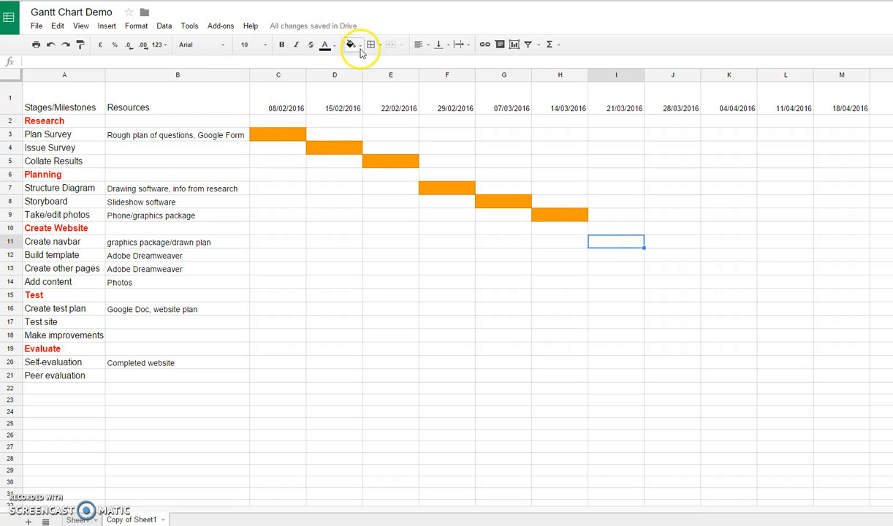
Fill I11, J12, K13 and K14 orange for Create navbar, Build template, Create other pages, Add content
left_click(348, 44)
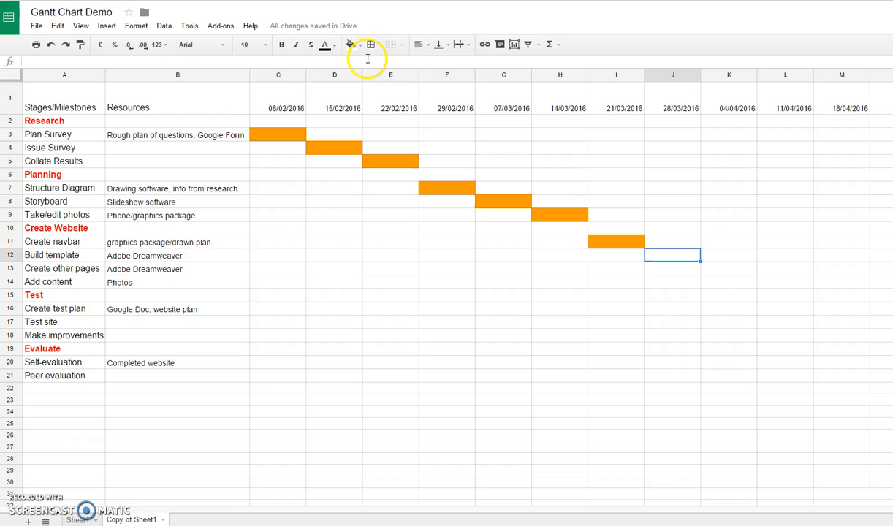
left_click(353, 44)
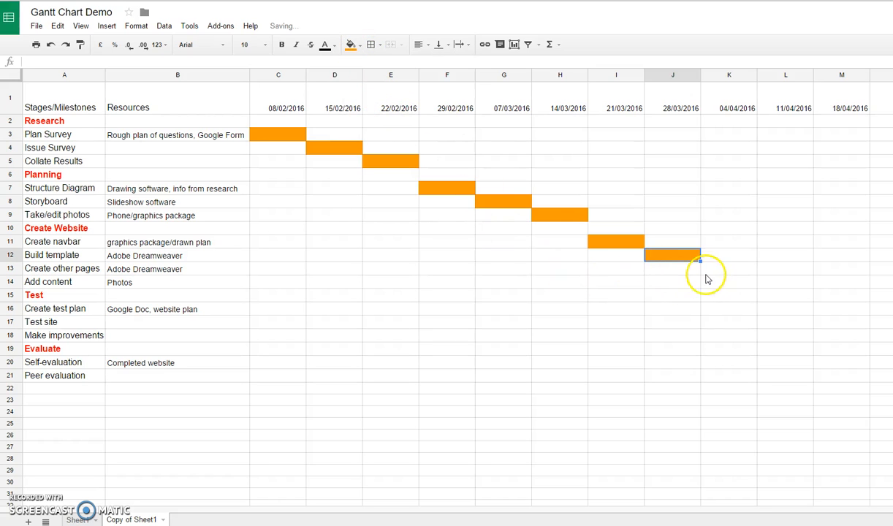
left_click(729, 272)
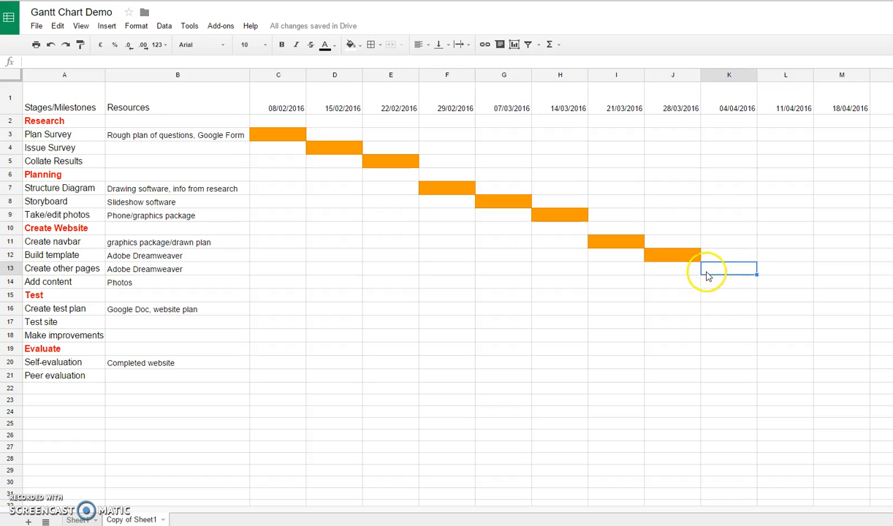
left_click(352, 45)
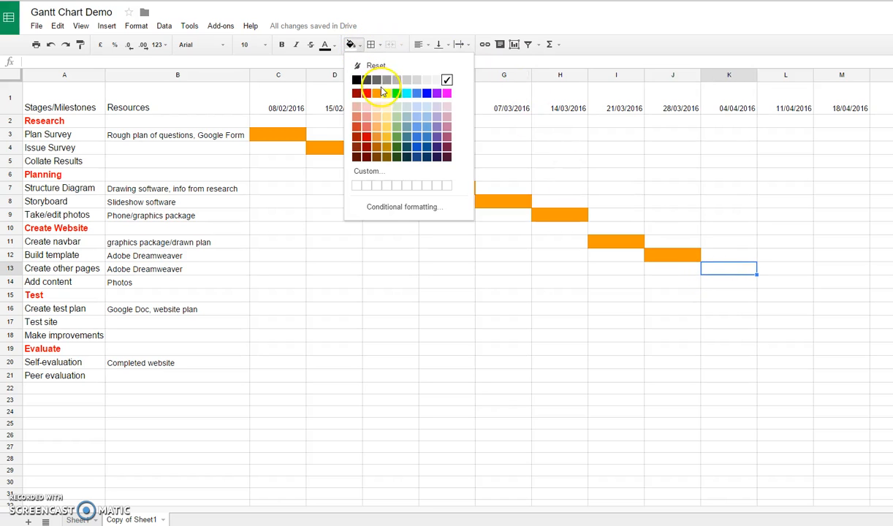
left_click(380, 93)
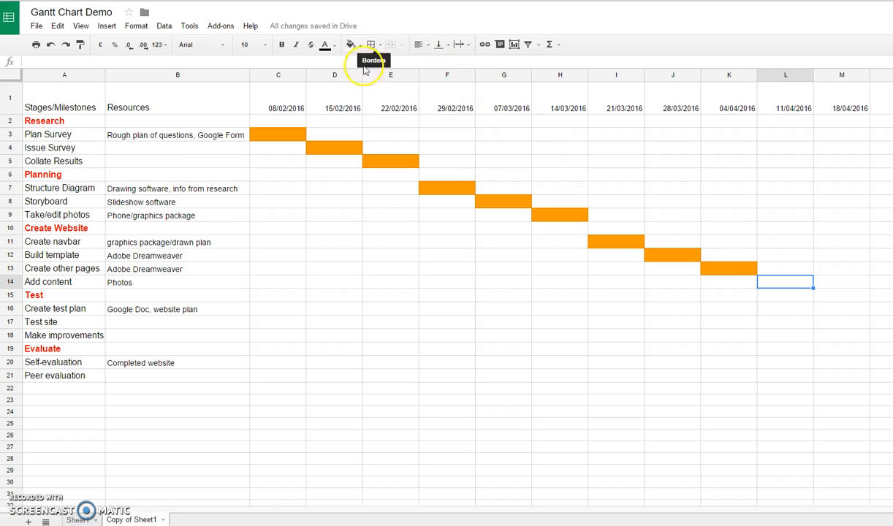
left_click(353, 45)
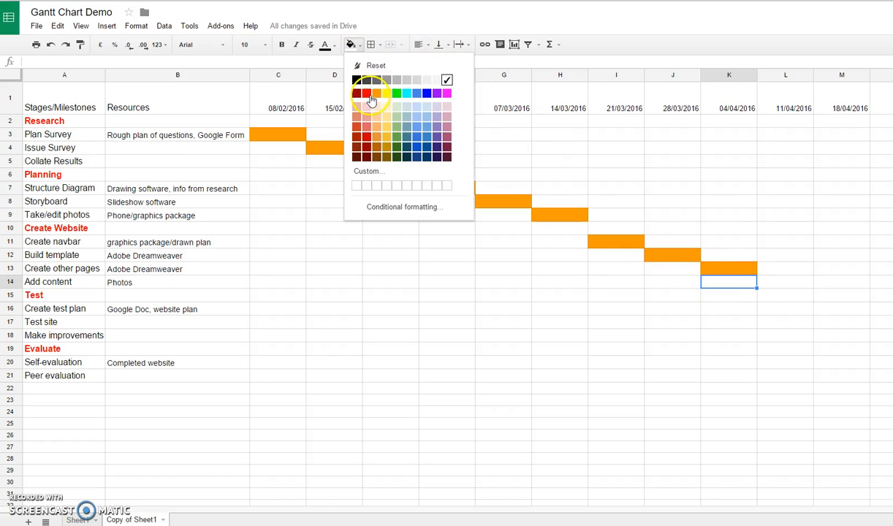
left_click(370, 100)
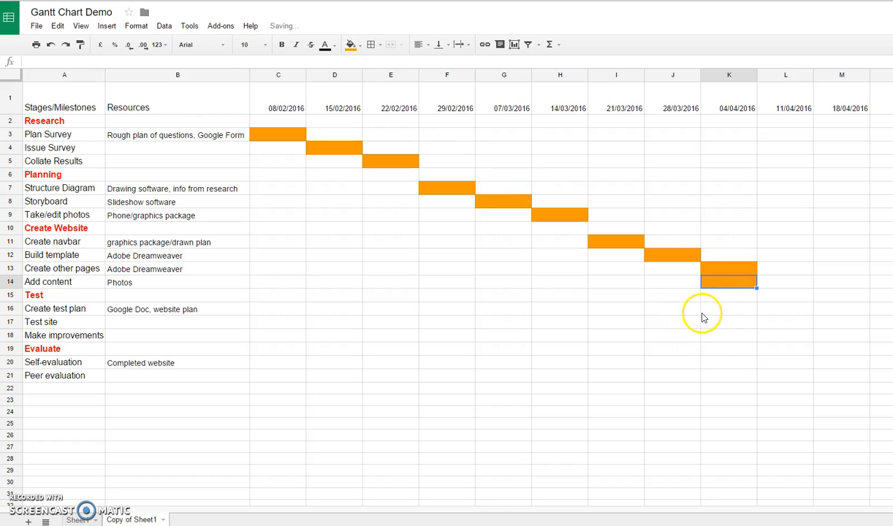
mouse_move(689, 291)
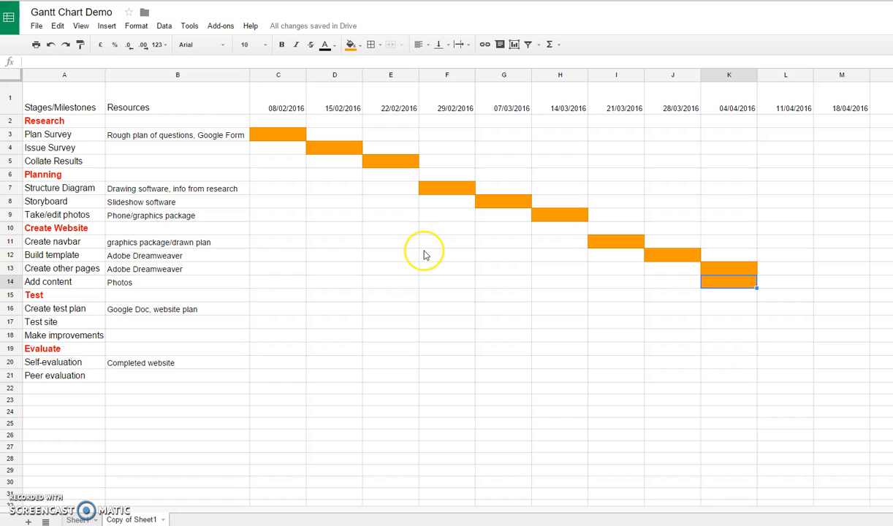
mouse_move(204, 427)
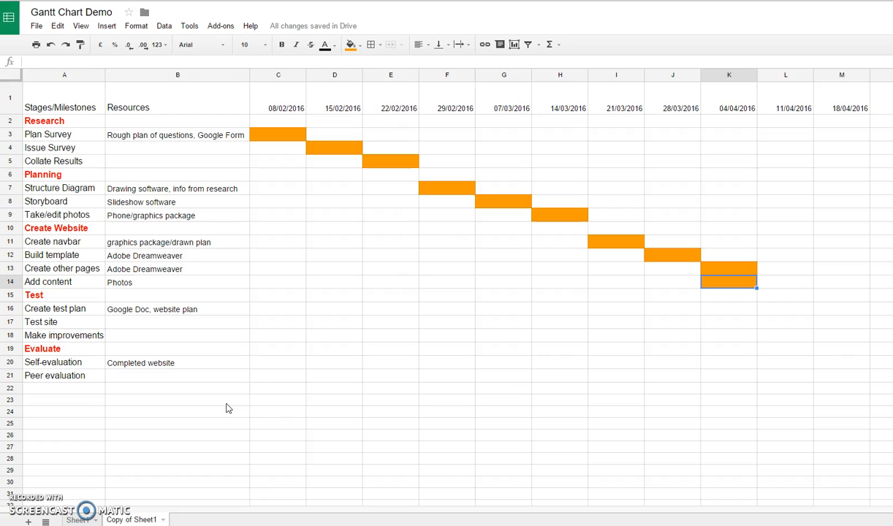
mouse_move(183, 371)
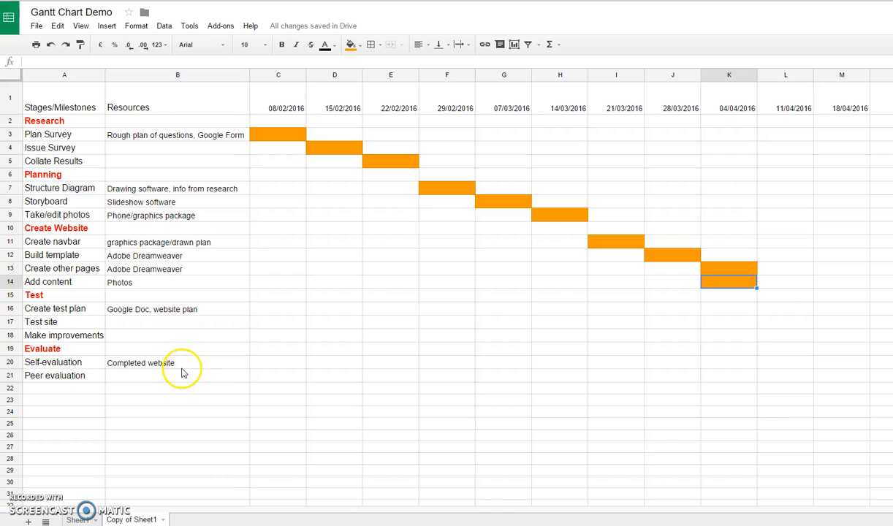
mouse_move(120, 358)
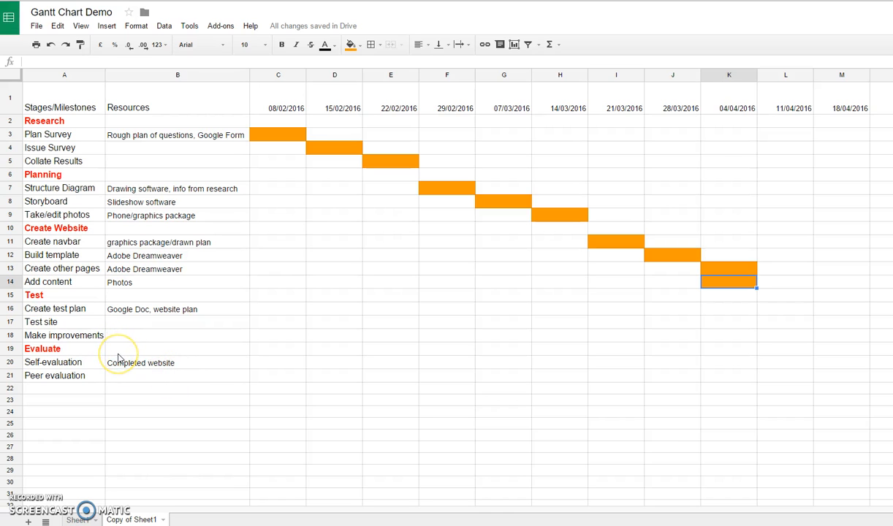
mouse_move(134, 370)
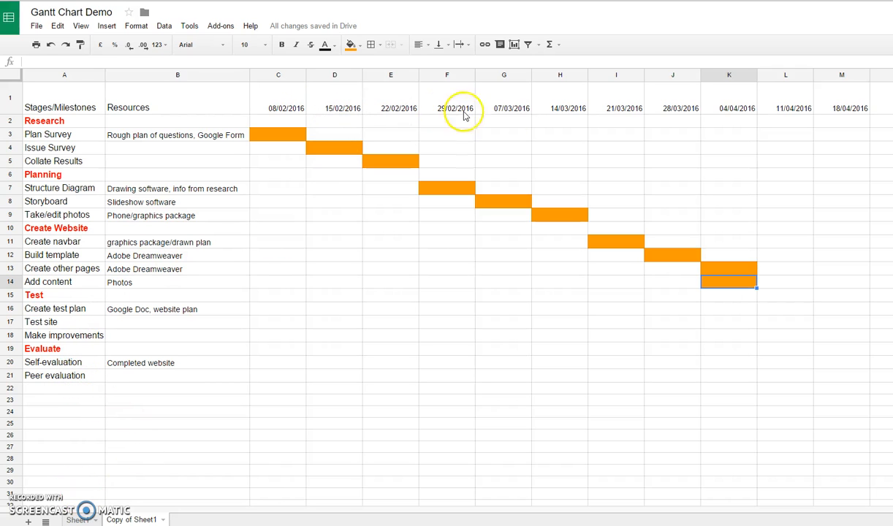
mouse_move(287, 101)
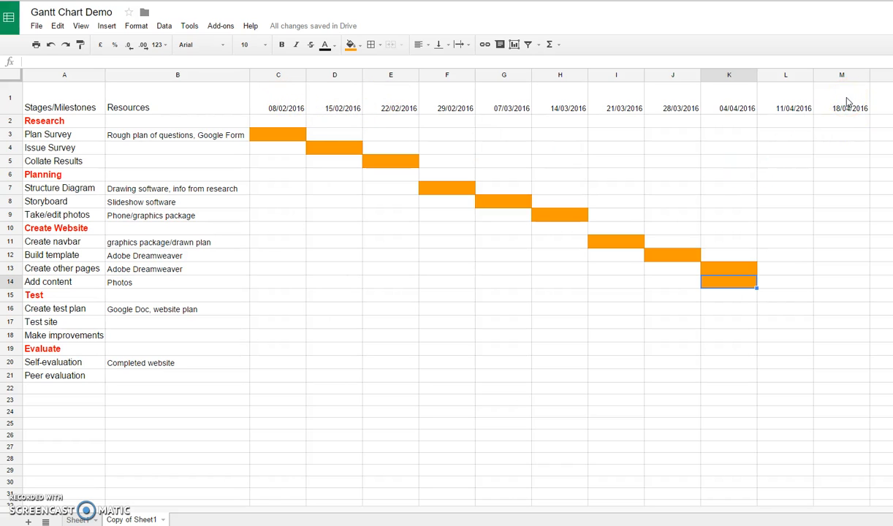
Select F1 to reveal its =E1+7 formula in the formula bar
left_click(278, 99)
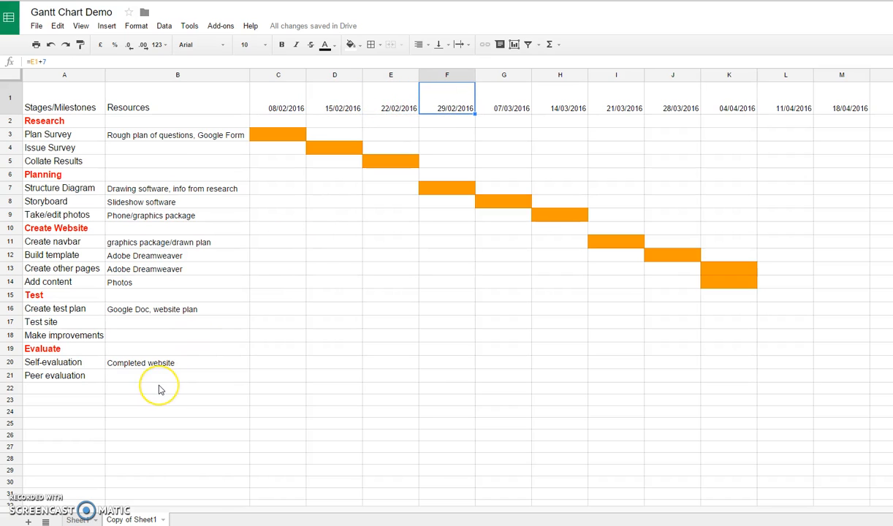
mouse_move(148, 426)
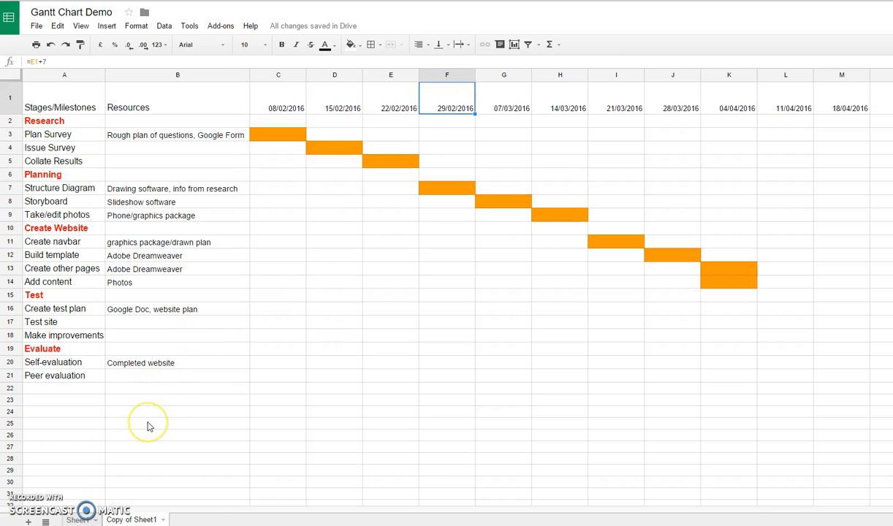